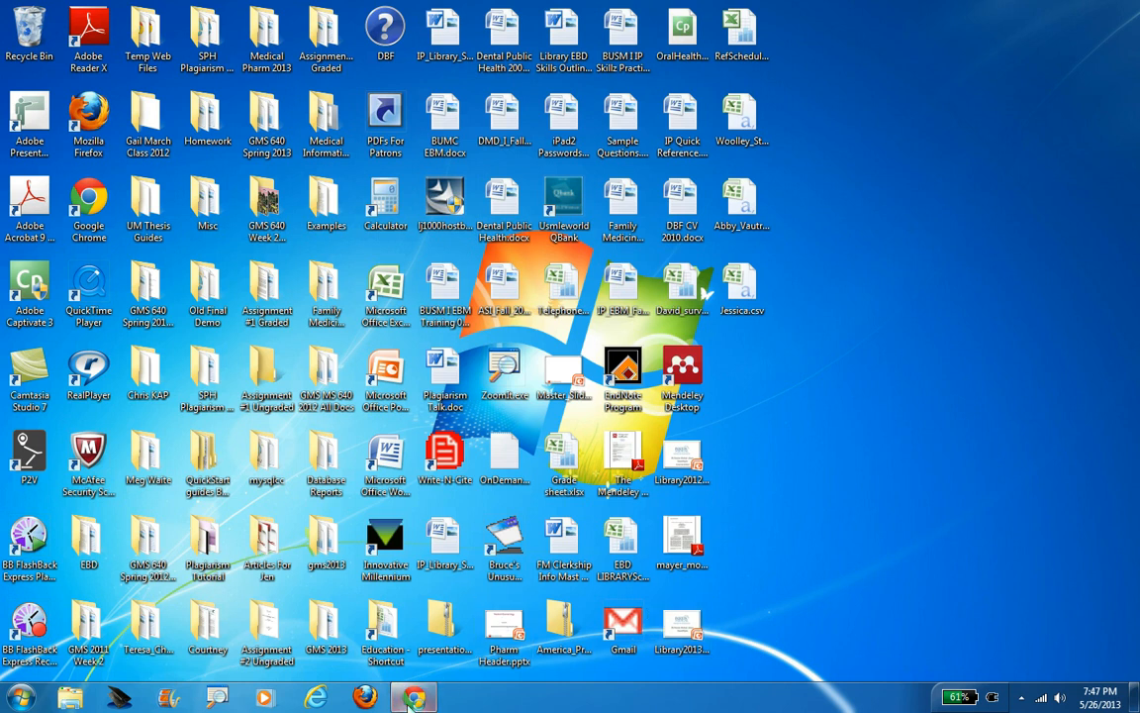
# Log out of the Mendeley account via the My Account menu on mendeley.com in Chrome.
pyautogui.click(413, 698)
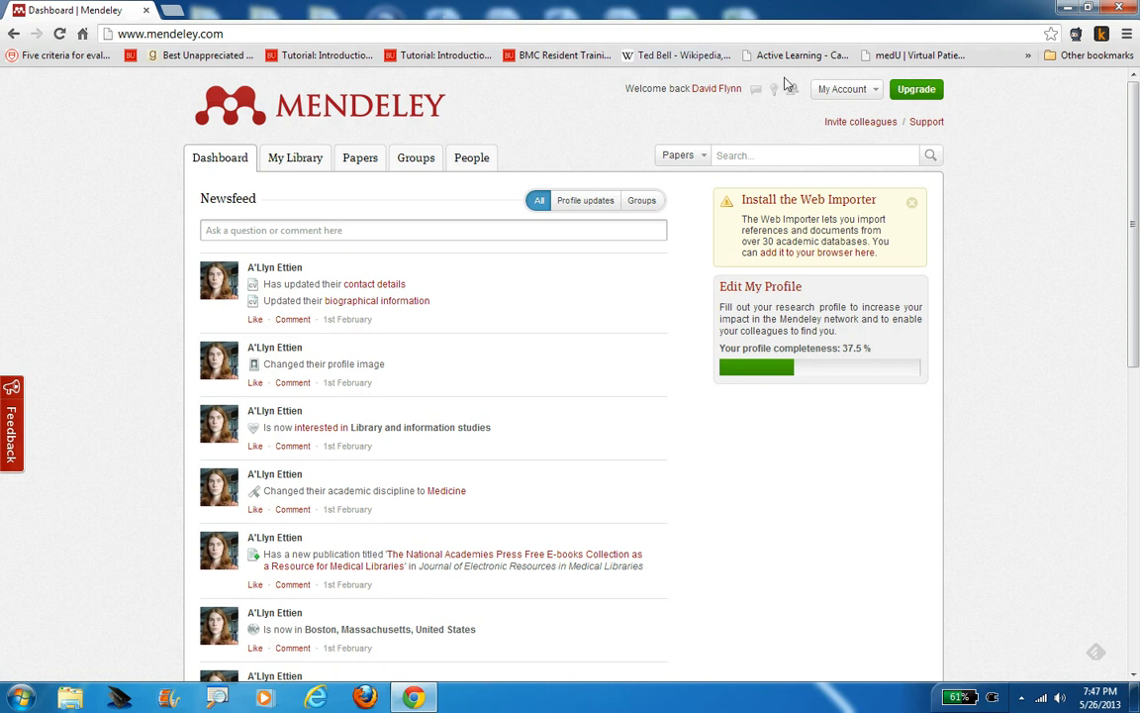
pyautogui.click(842, 89)
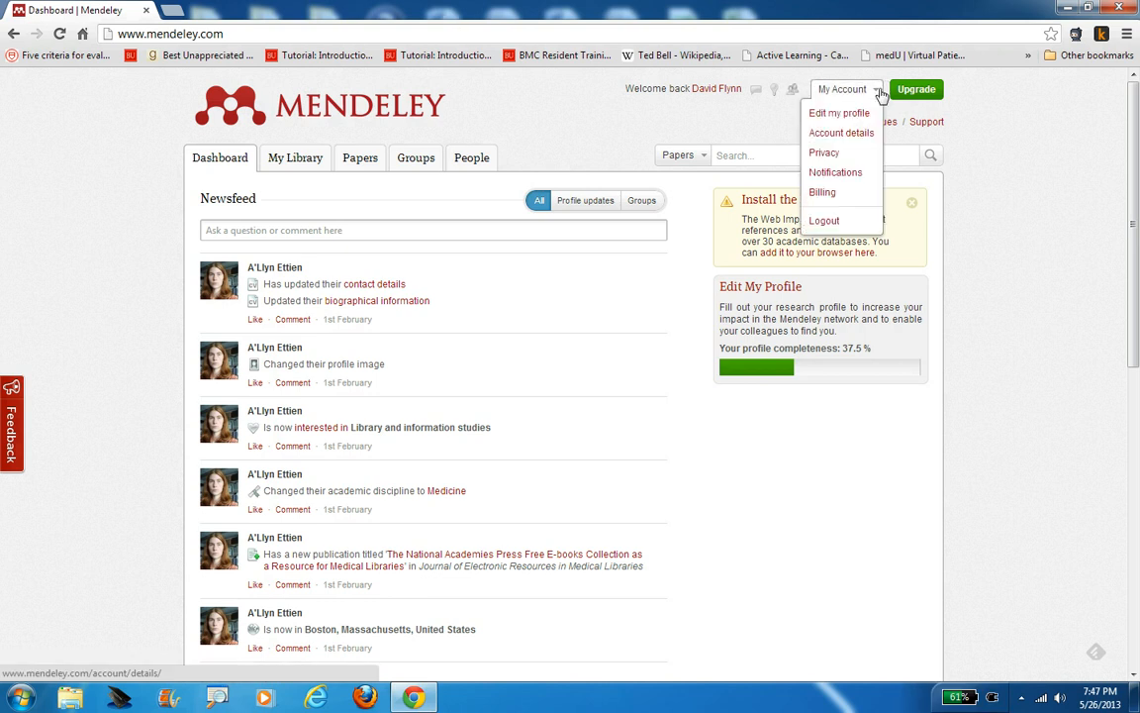
pyautogui.click(824, 220)
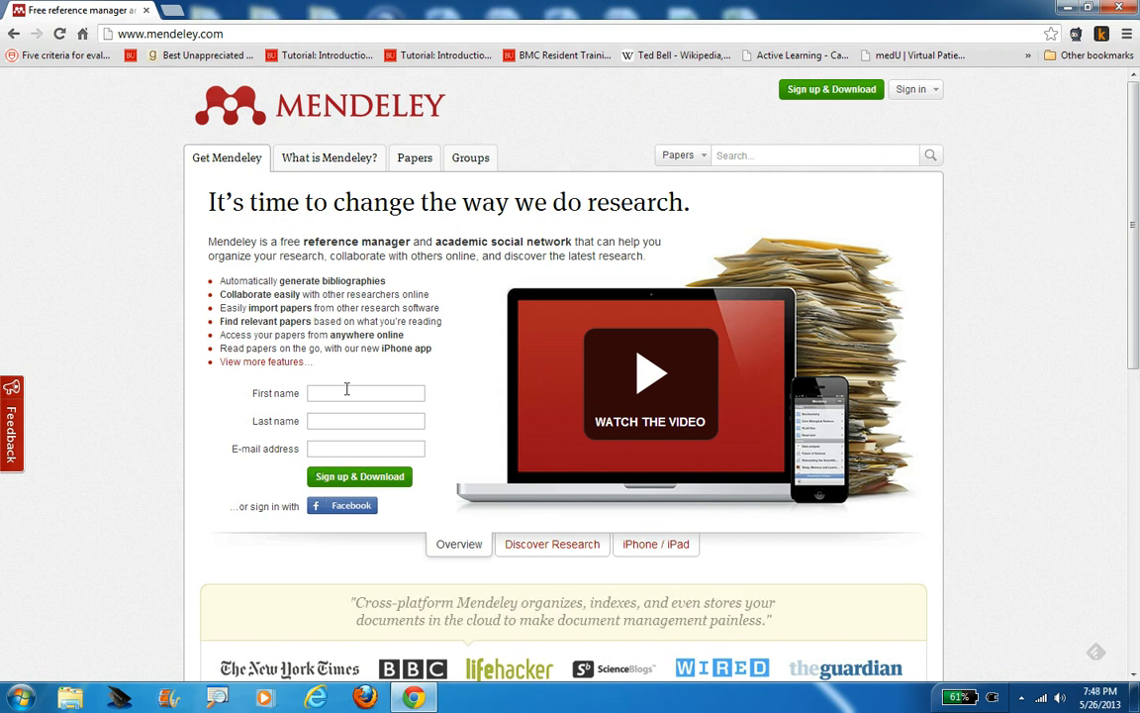
pyautogui.moveTo(360, 441)
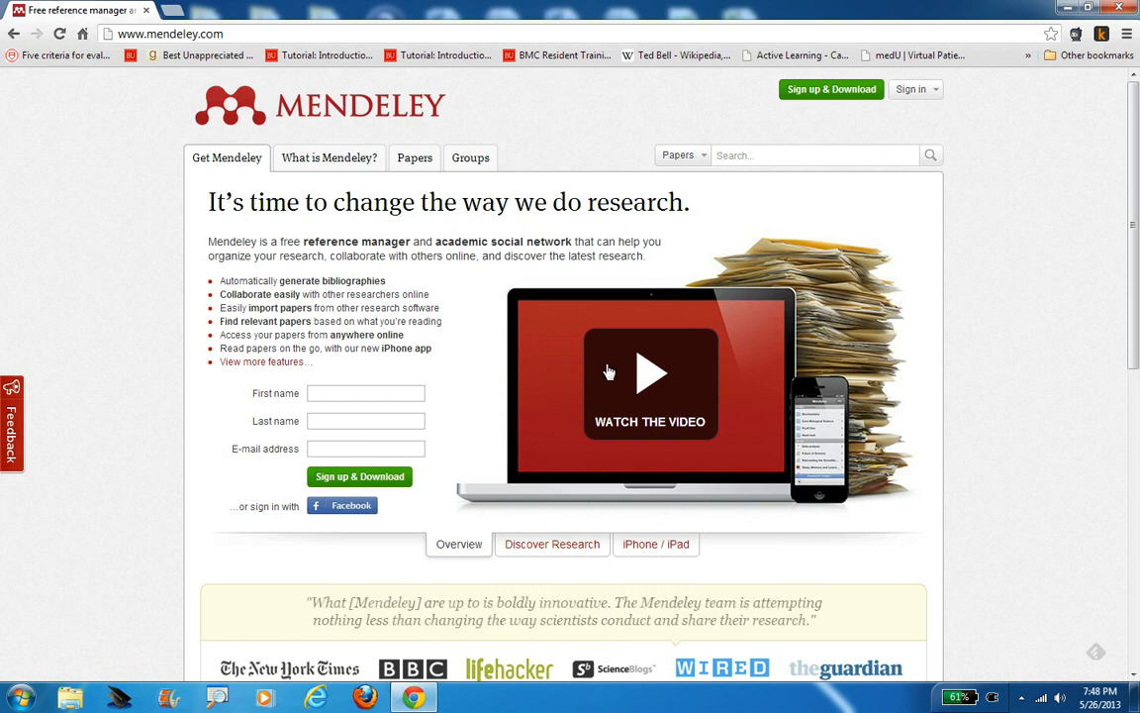
# Scroll to the home page footer and follow the Download Mendeley Free link.
pyautogui.scroll(-3)
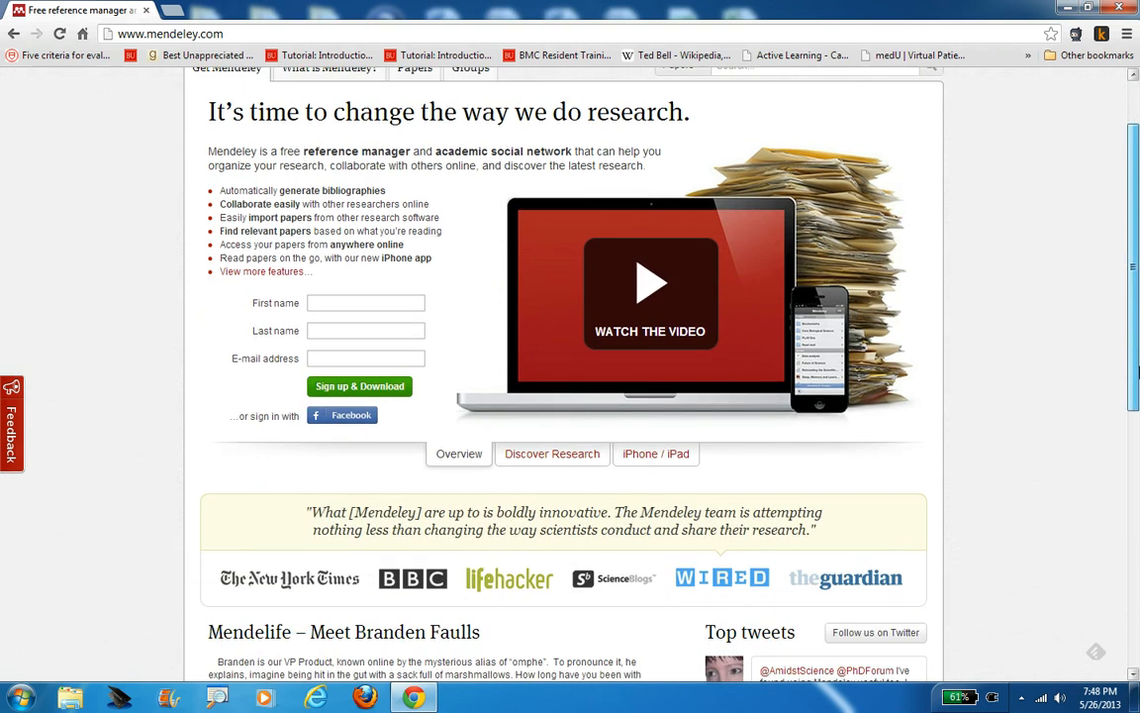
pyautogui.scroll(-3)
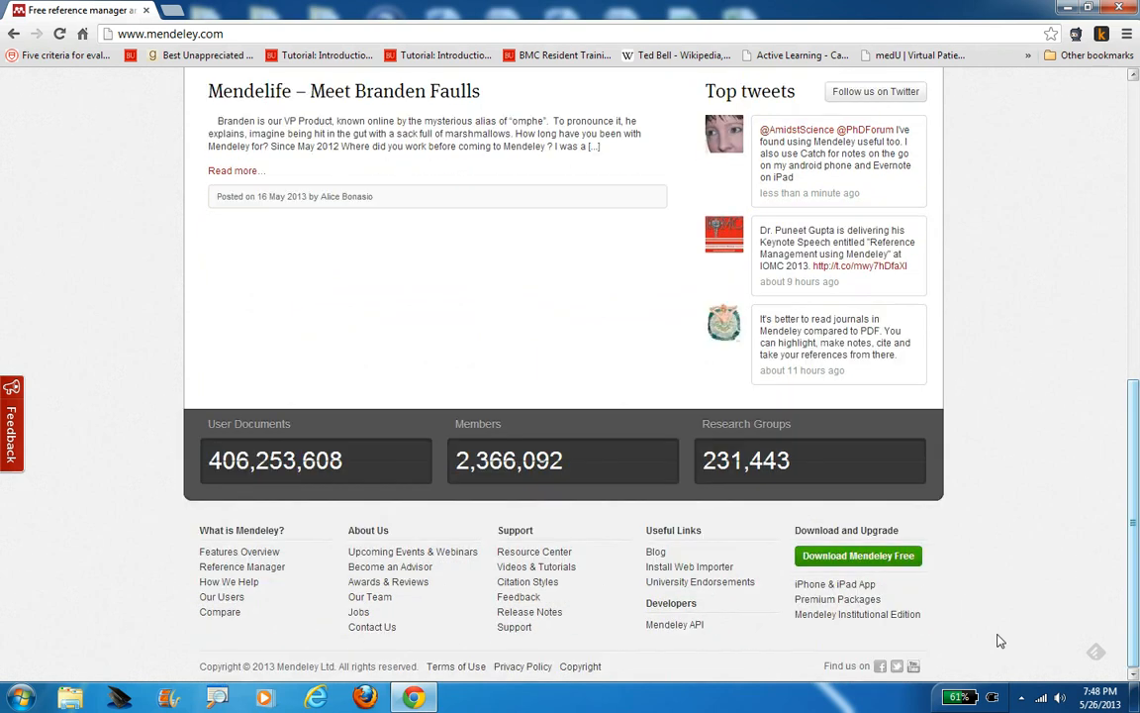
pyautogui.moveTo(858, 555)
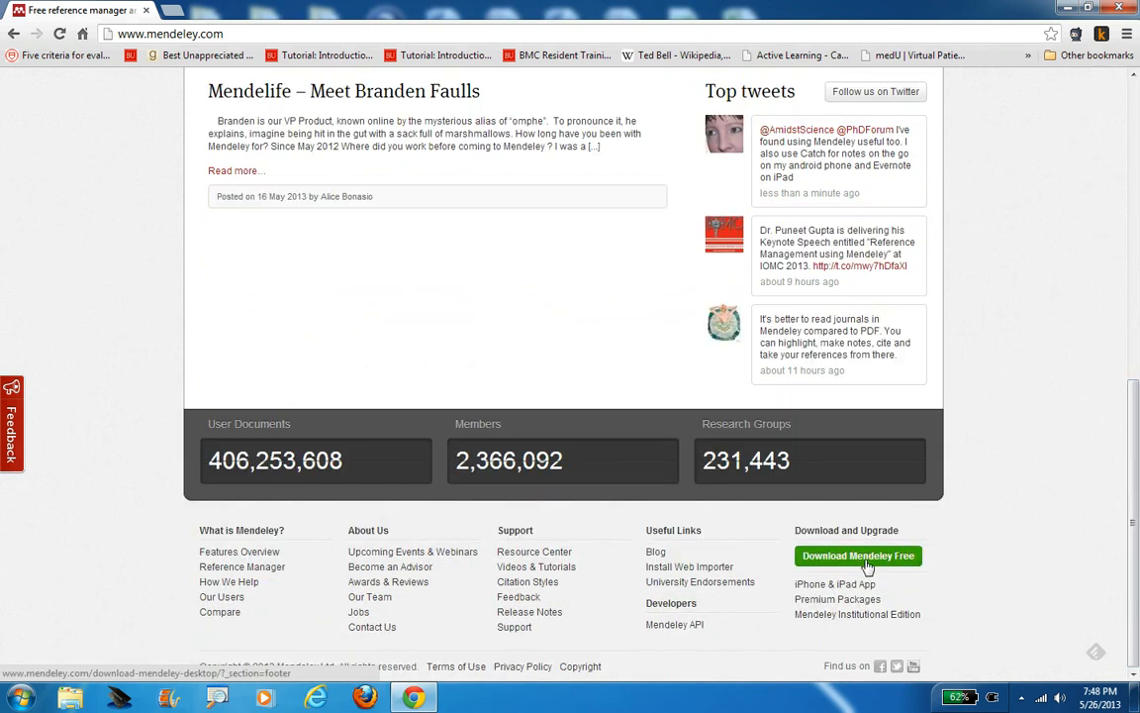
pyautogui.click(857, 555)
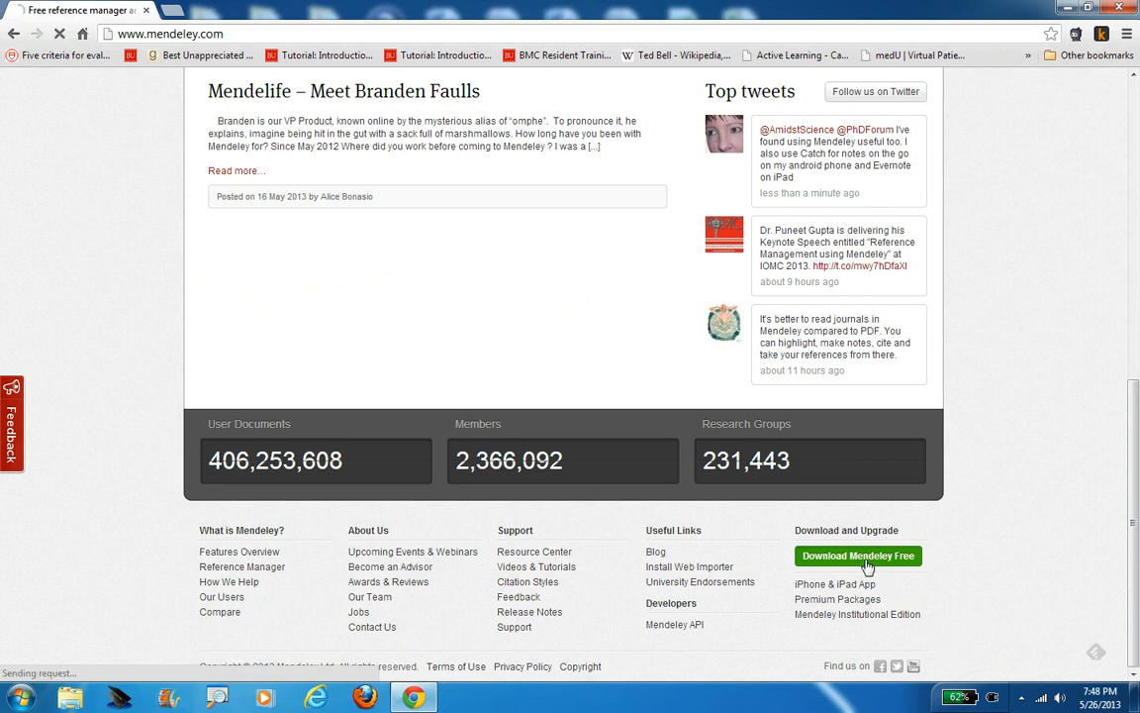
# Load the Download Mendeley Desktop for Windows page offering version 1.8.4.
pyautogui.click(857, 555)
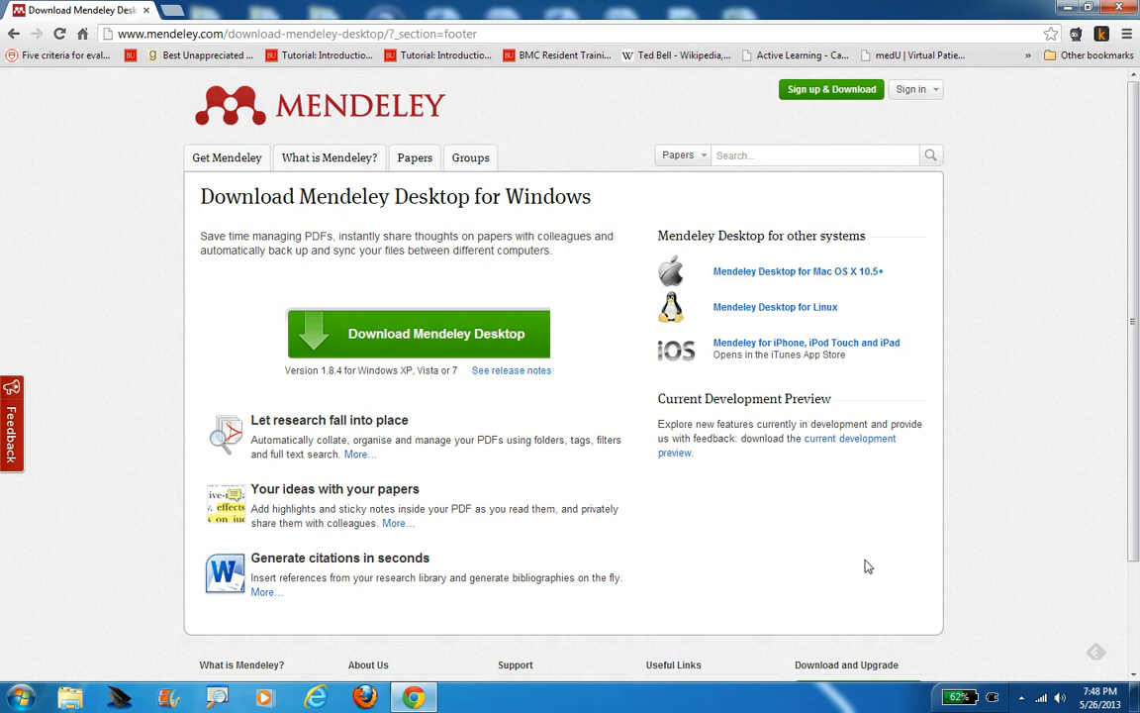
pyautogui.moveTo(458, 349)
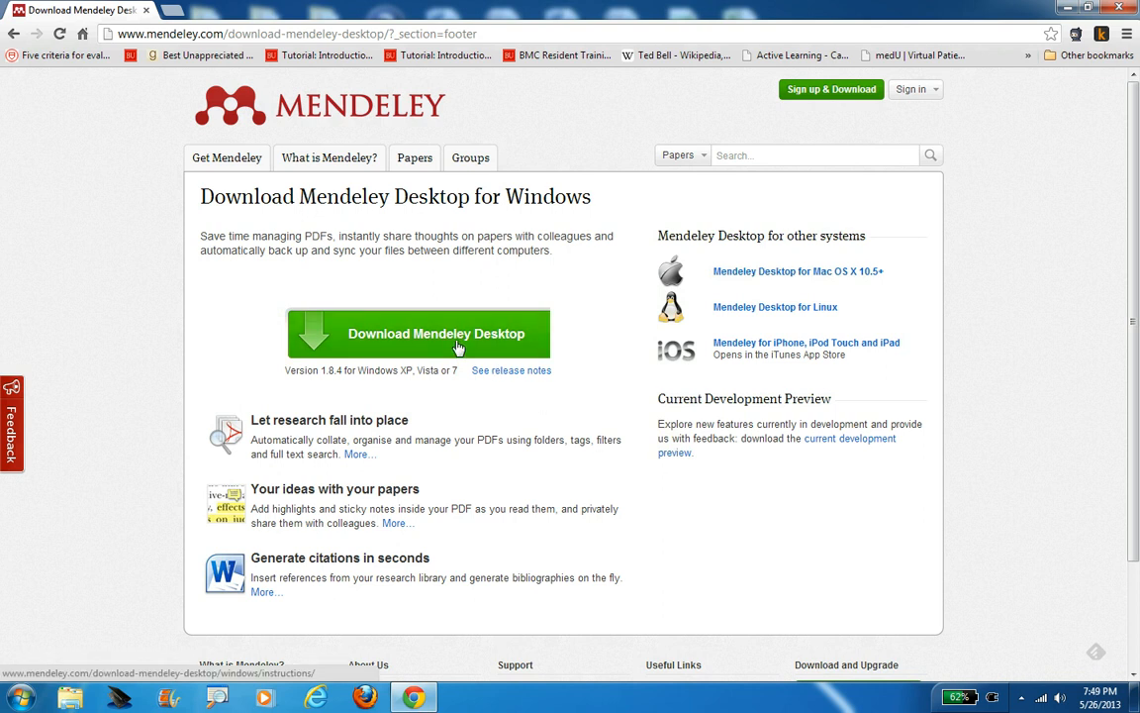
pyautogui.moveTo(957, 105)
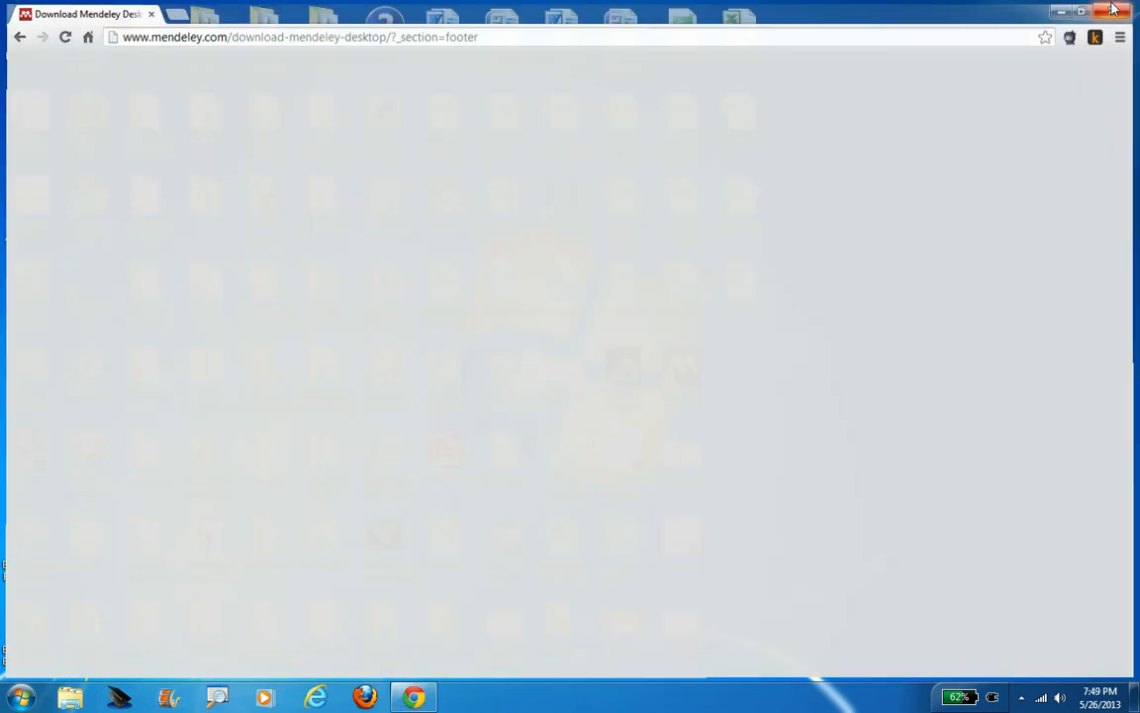
# Close Chrome and start Mendeley Desktop from its desktop shortcut.
pyautogui.click(1112, 11)
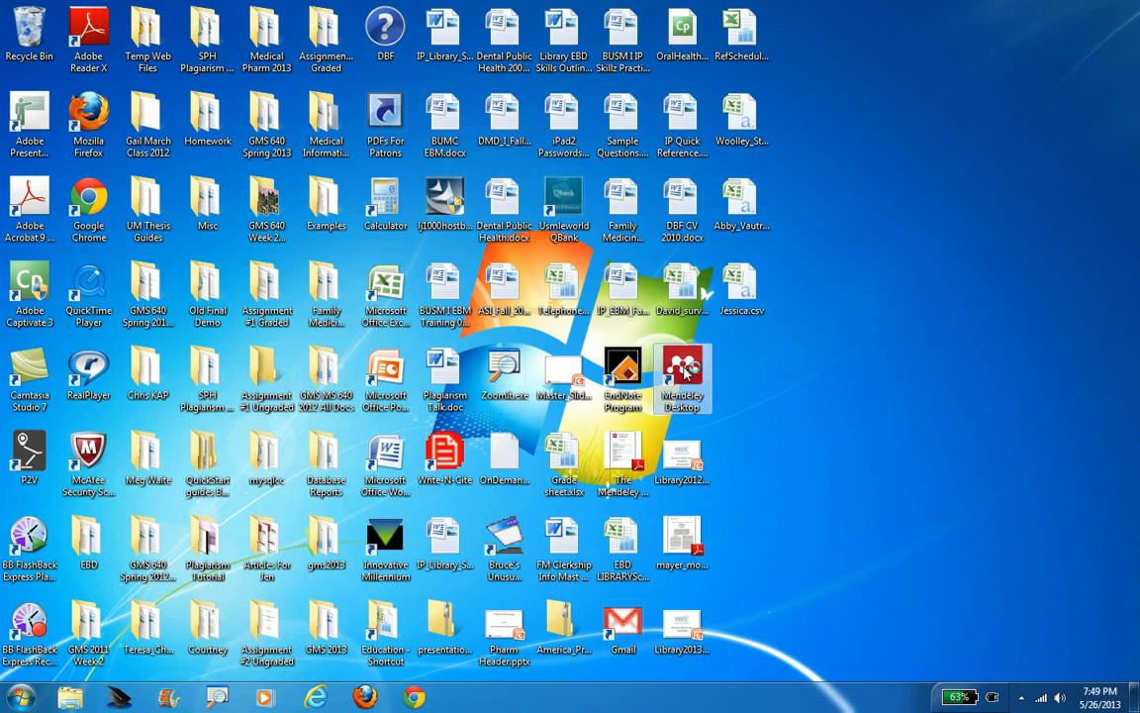
pyautogui.doubleClick(681, 369)
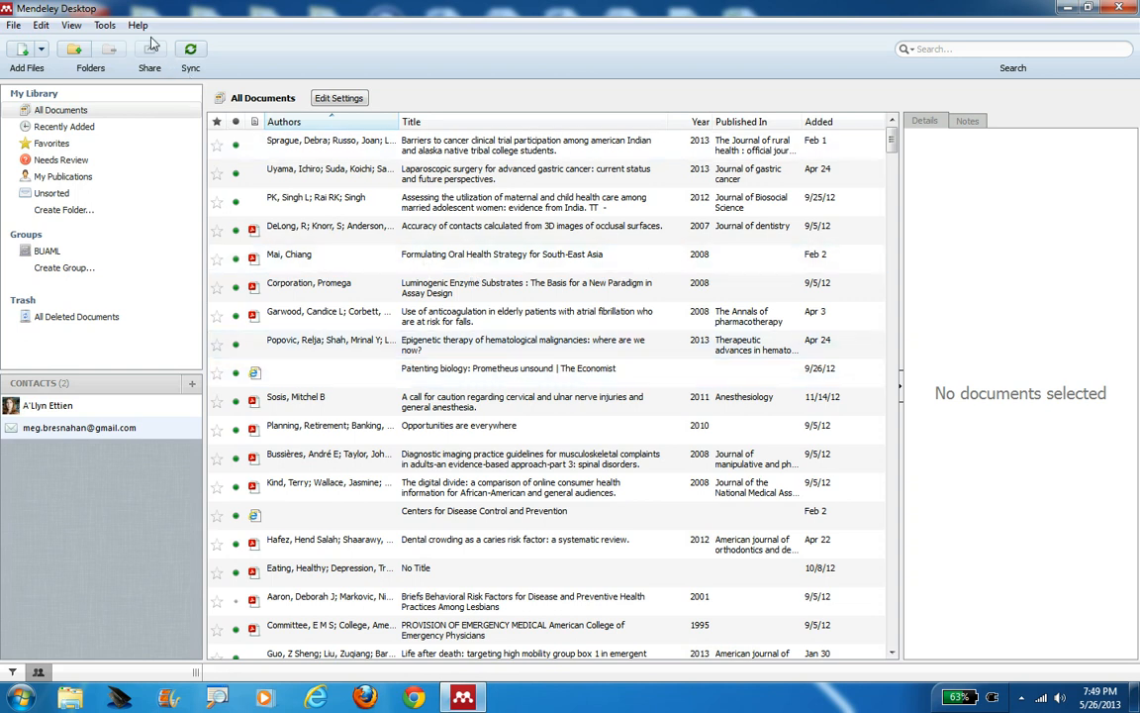
# Show Mendeley's Welcome Screen from the Help menu, then bring up the Tools menu.
pyautogui.click(138, 25)
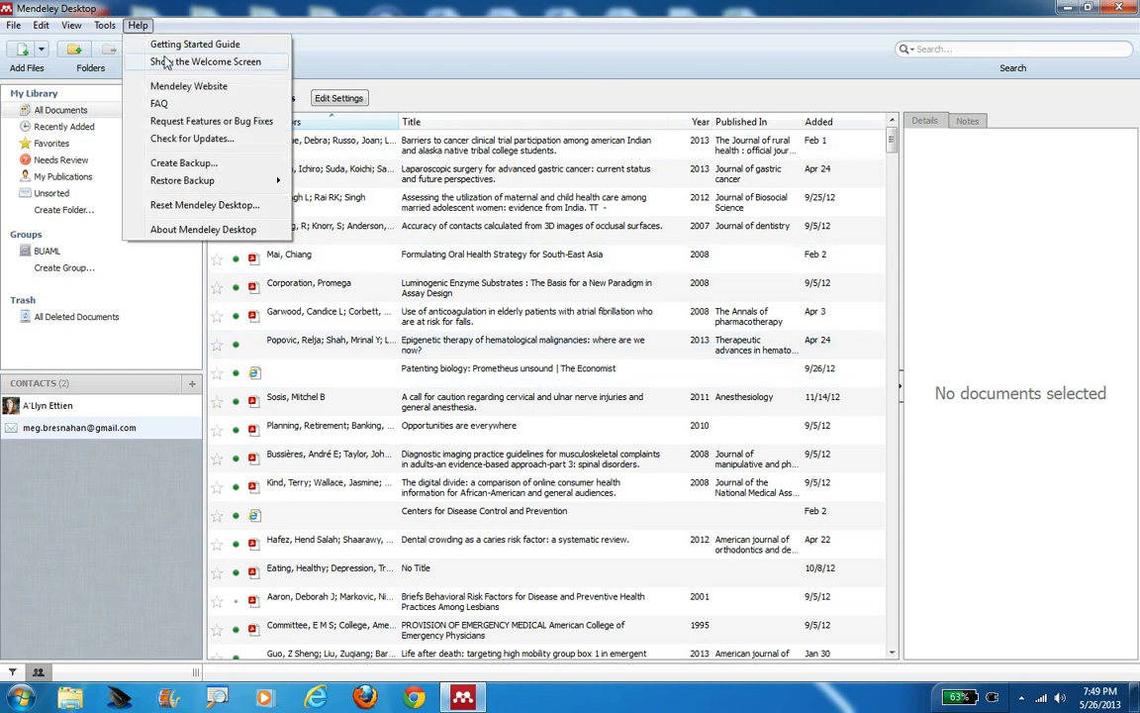
pyautogui.click(206, 62)
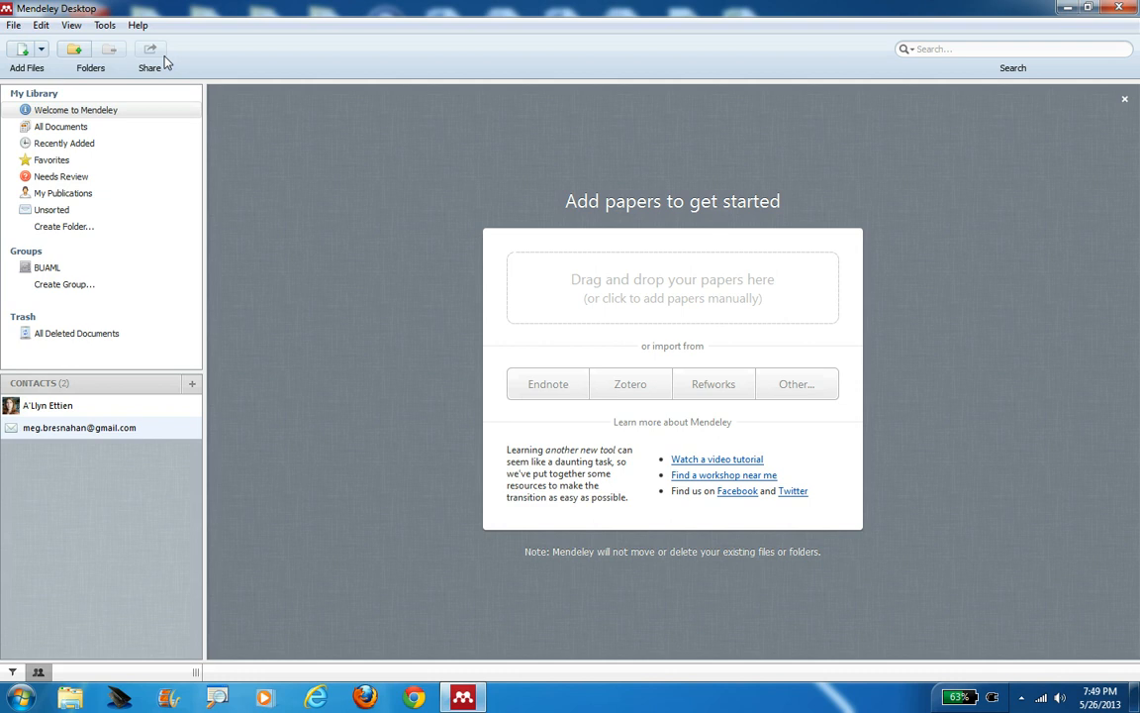
pyautogui.moveTo(115, 40)
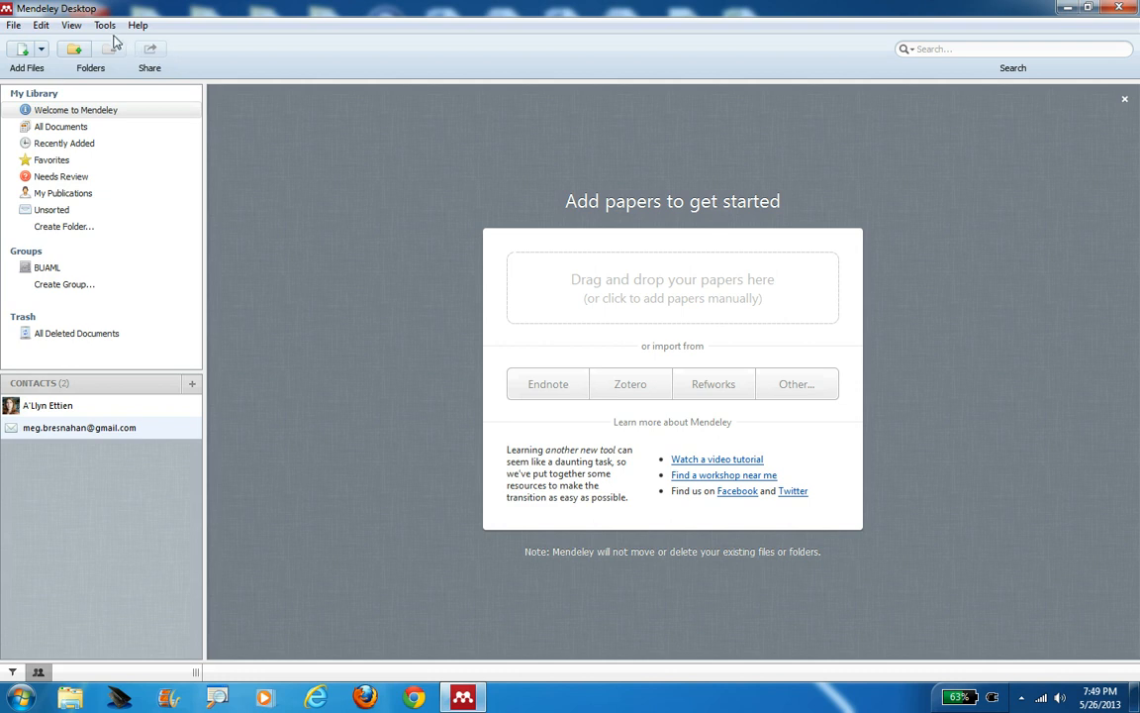
pyautogui.click(105, 25)
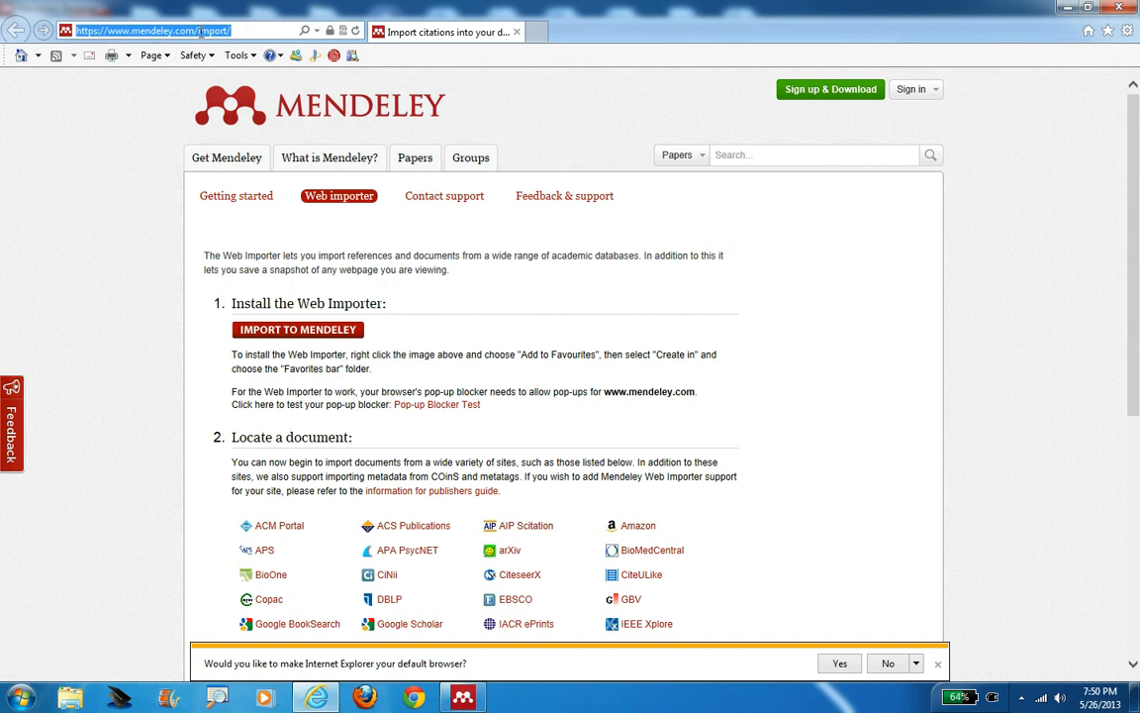
# Copy the mendeley.com/import address from Internet Explorer's address bar.
pyautogui.rightClick(149, 31)
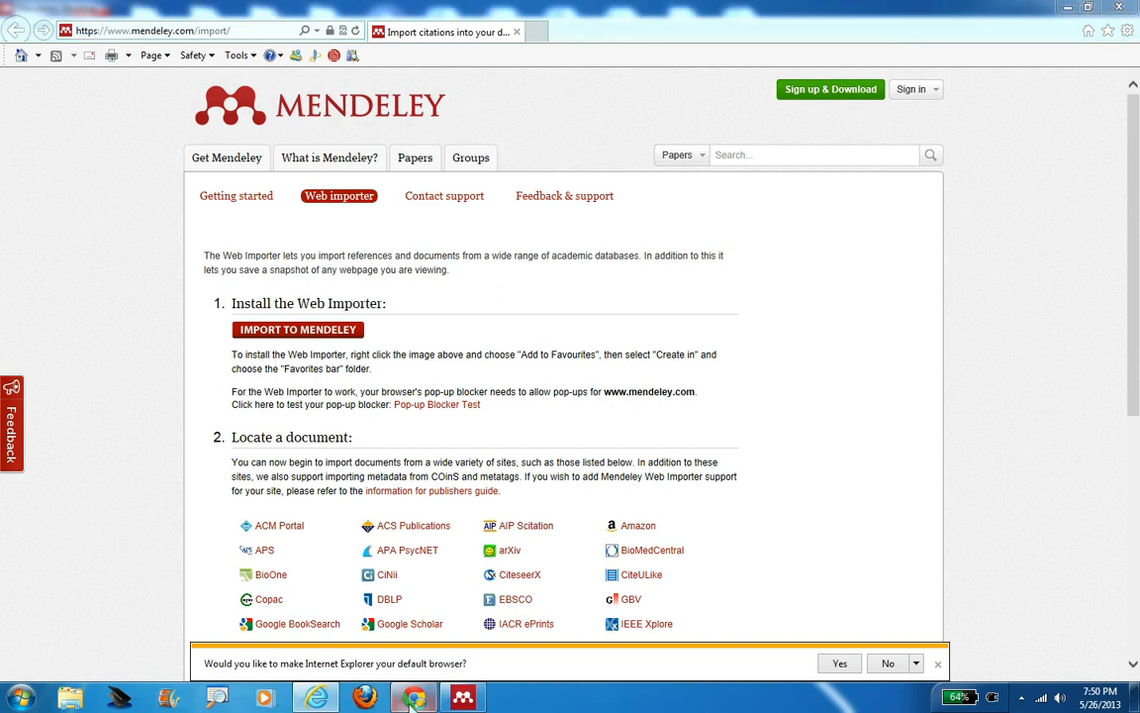
pyautogui.click(413, 697)
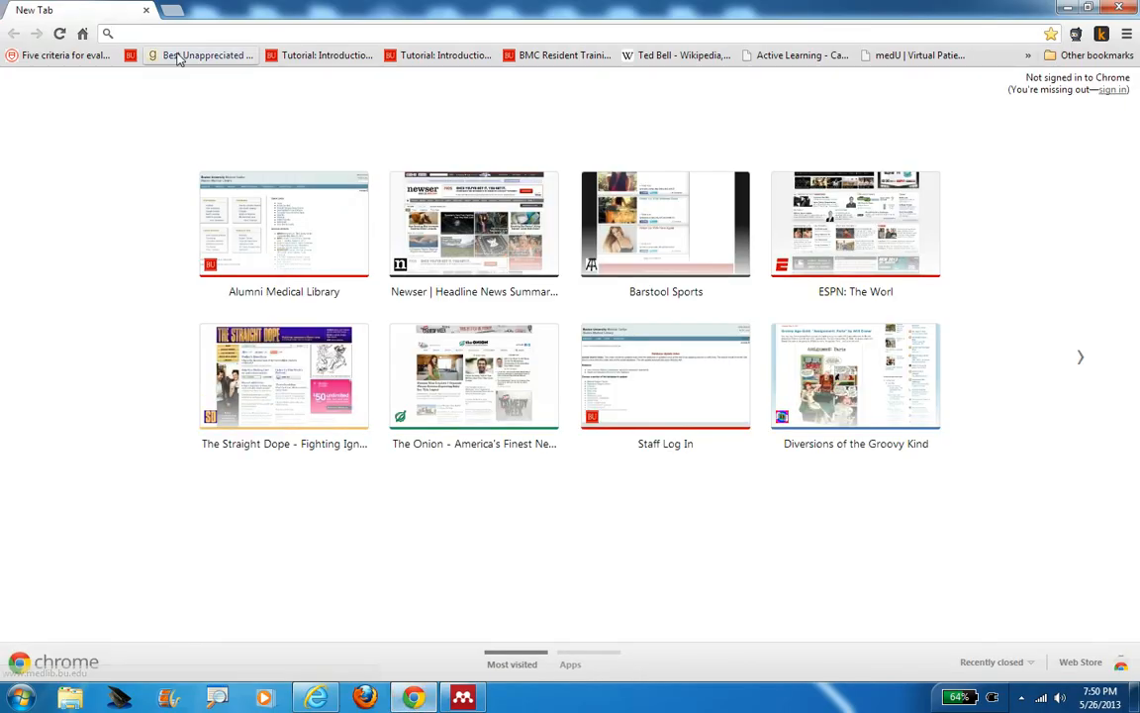
pyautogui.click(176, 33)
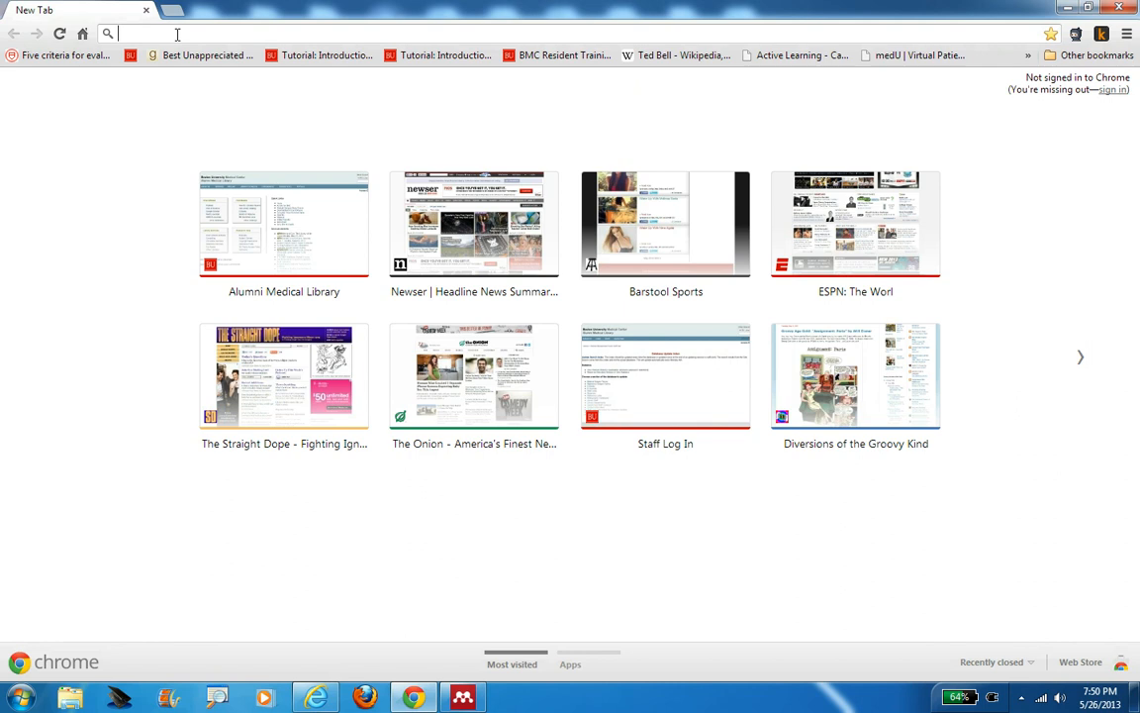
pyautogui.write('https://www.mendeley.com/import/')
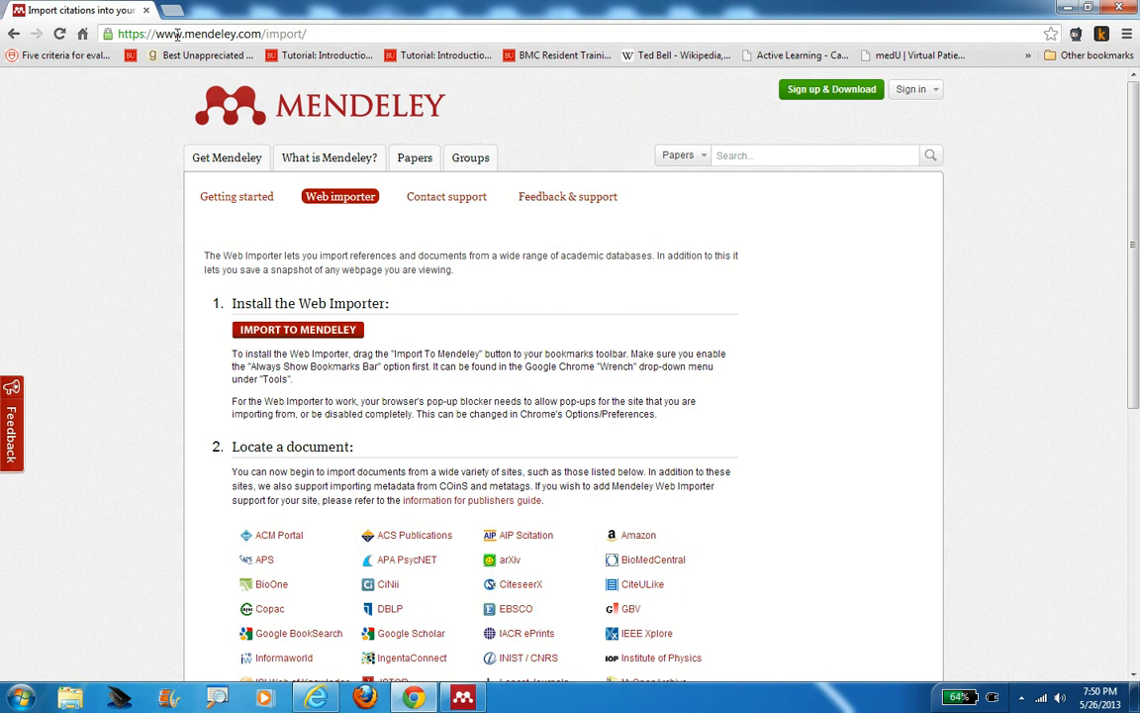
pyautogui.moveTo(317, 329)
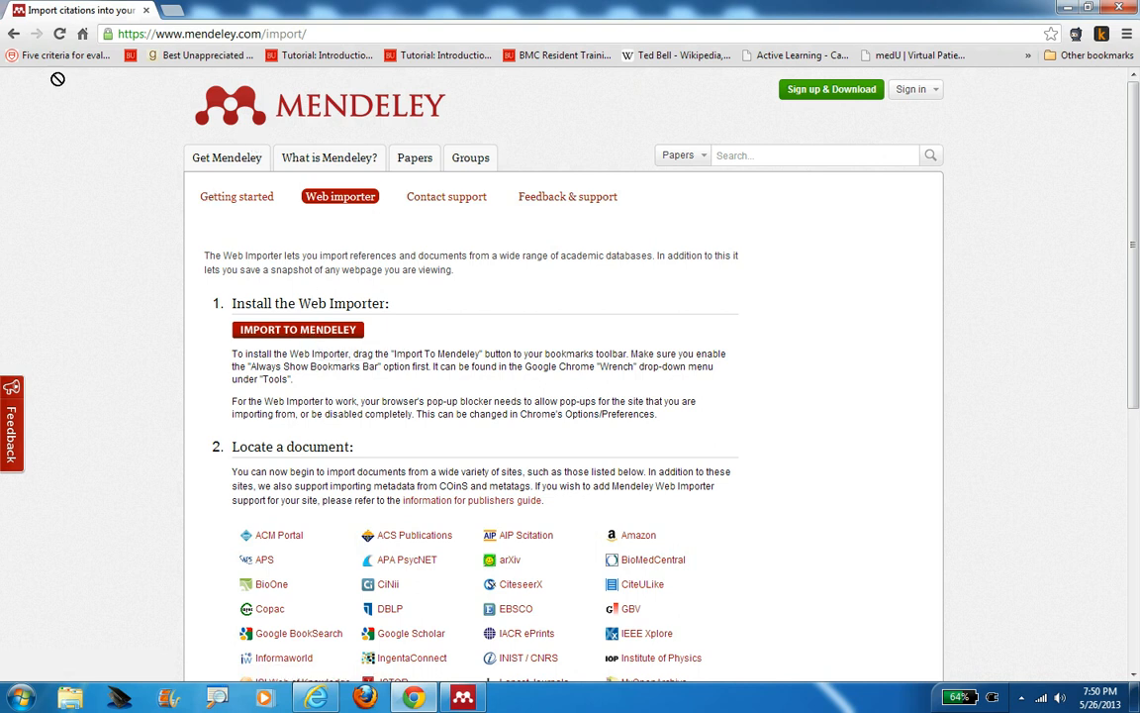
pyautogui.moveTo(298, 329); pyautogui.dragTo(62, 54)
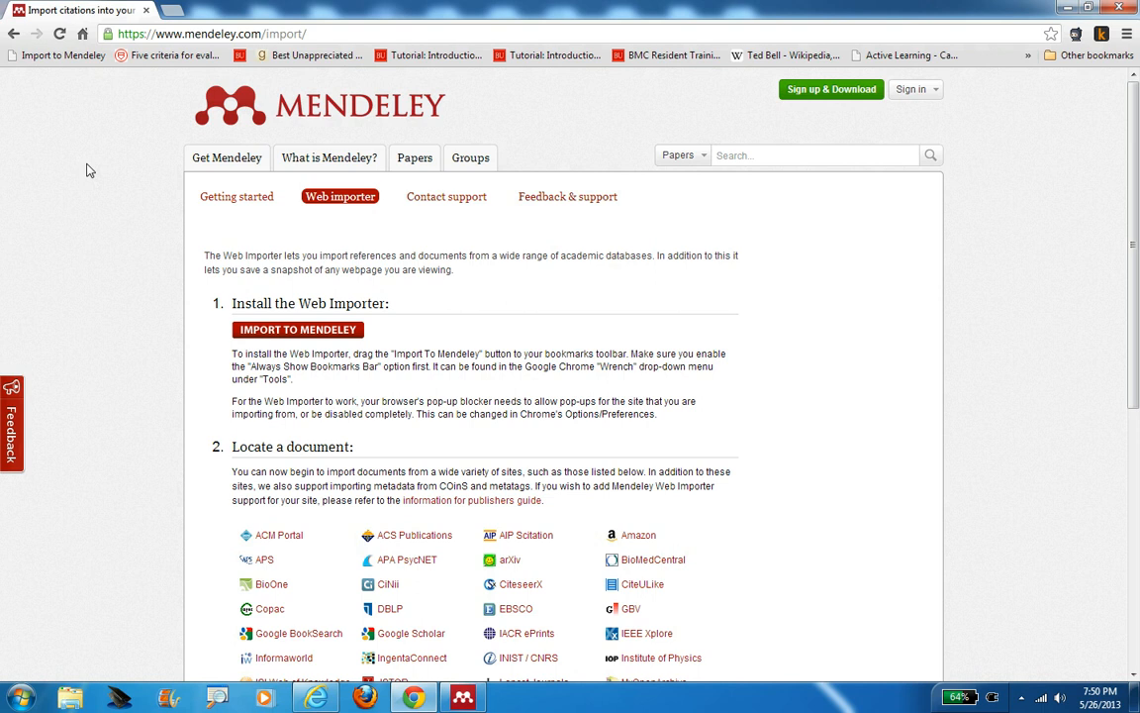
pyautogui.moveTo(62, 54)
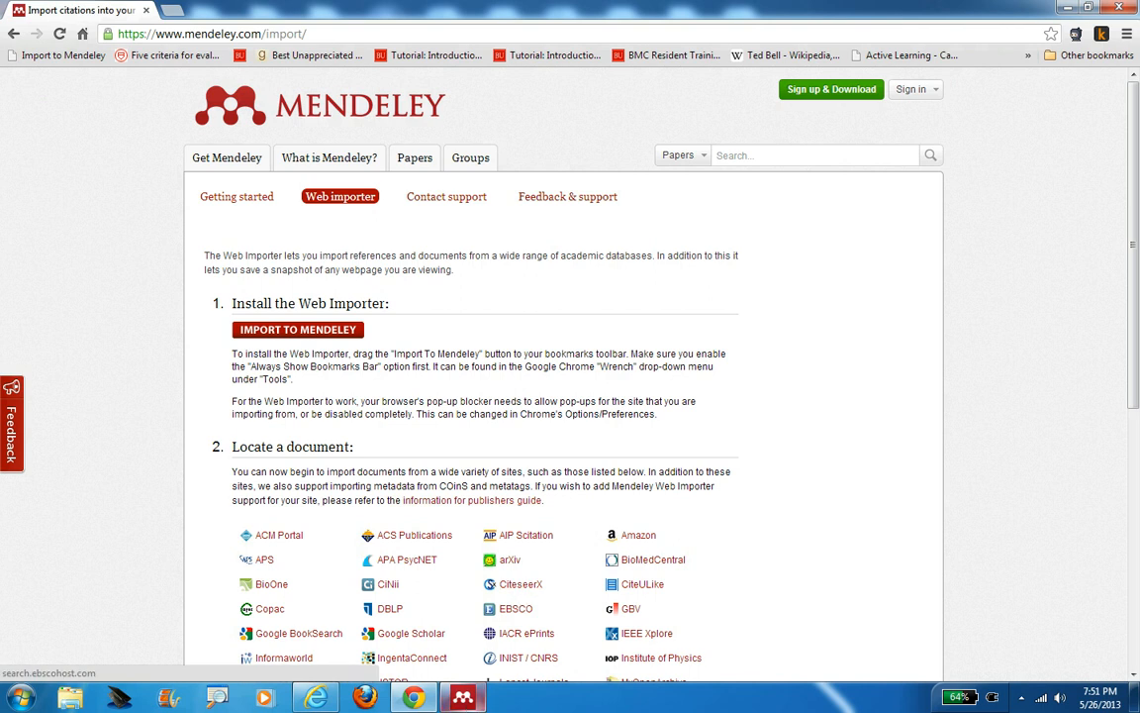
# Install the MS Word Plugin from Tools, dismiss the success message, and confirm Uninstall appears.
pyautogui.click(462, 698)
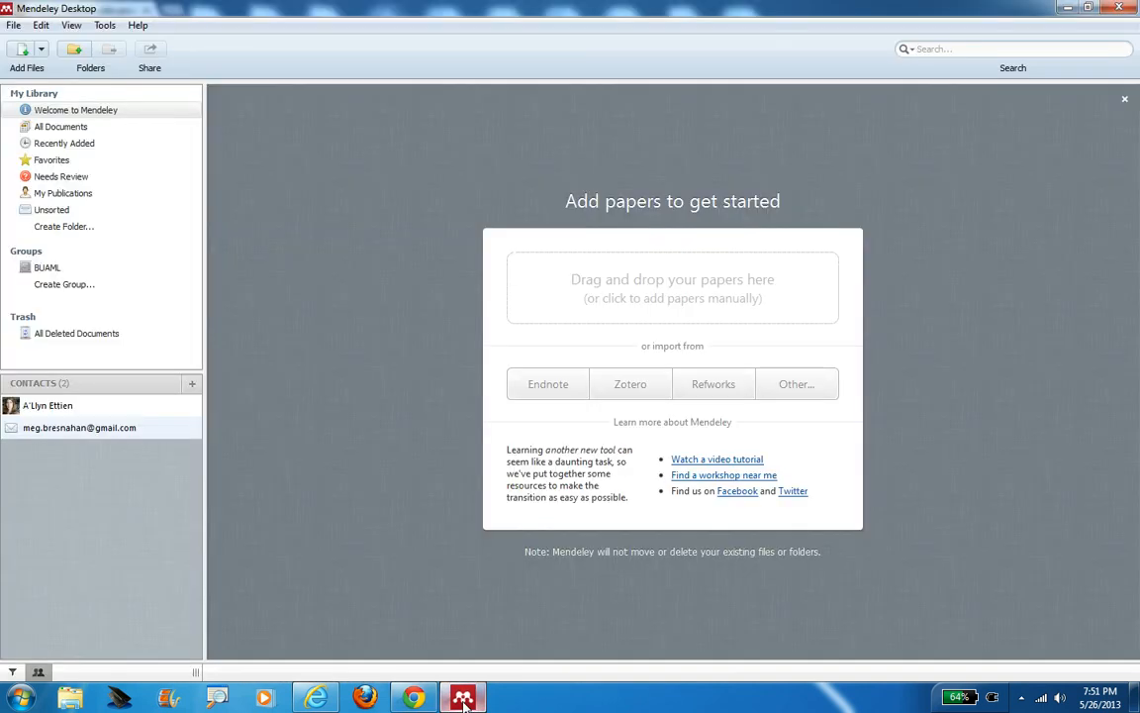
pyautogui.moveTo(182, 192)
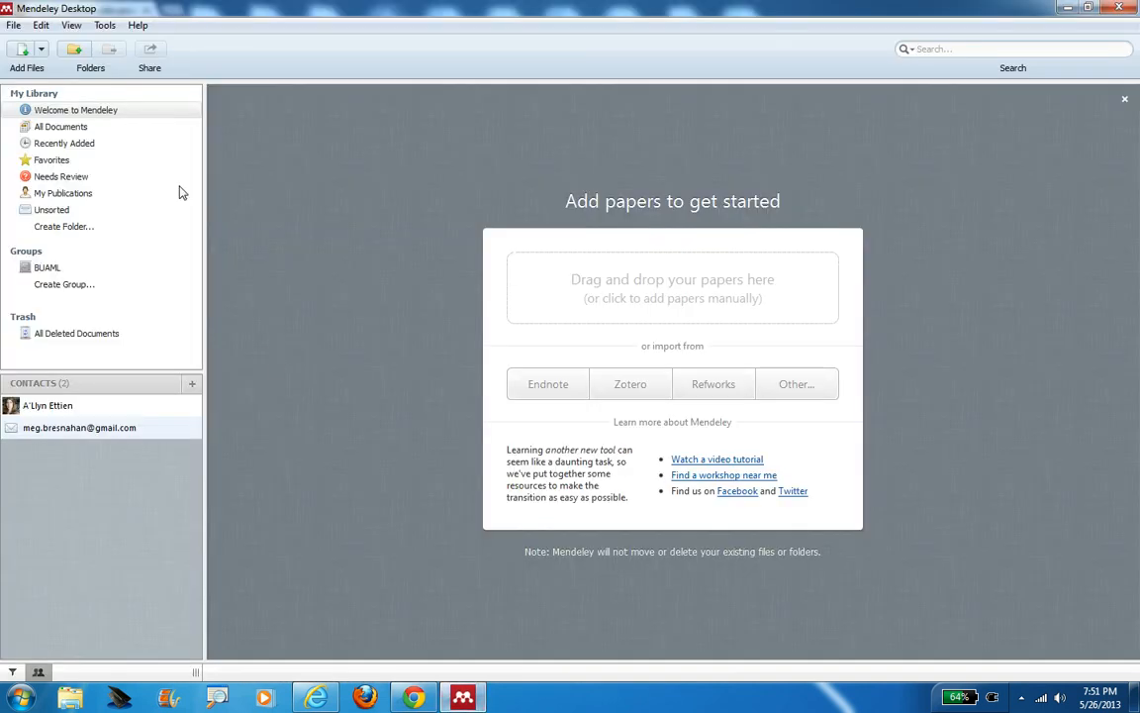
pyautogui.click(105, 25)
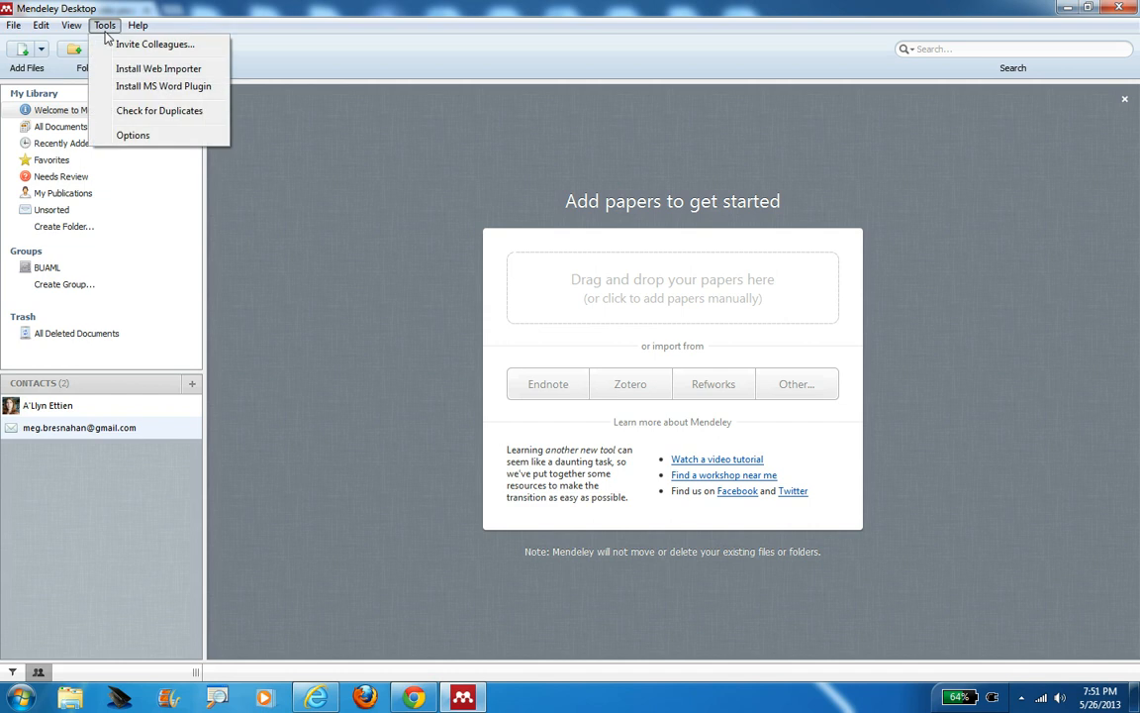
pyautogui.moveTo(162, 87)
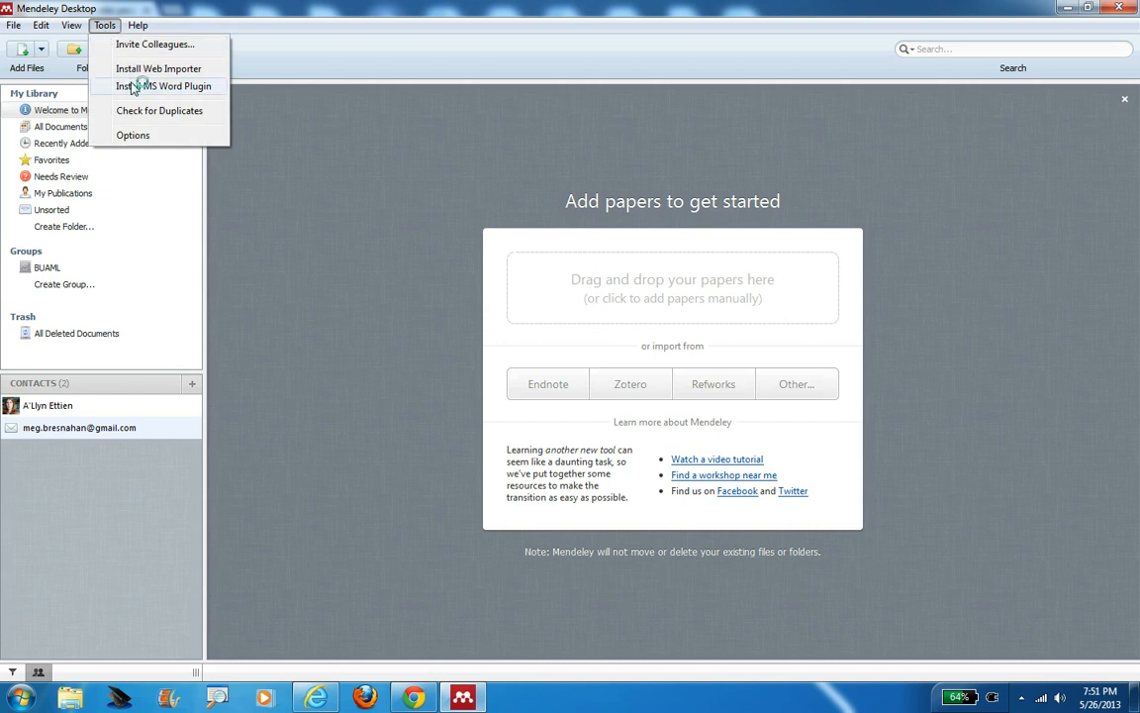
pyautogui.click(162, 86)
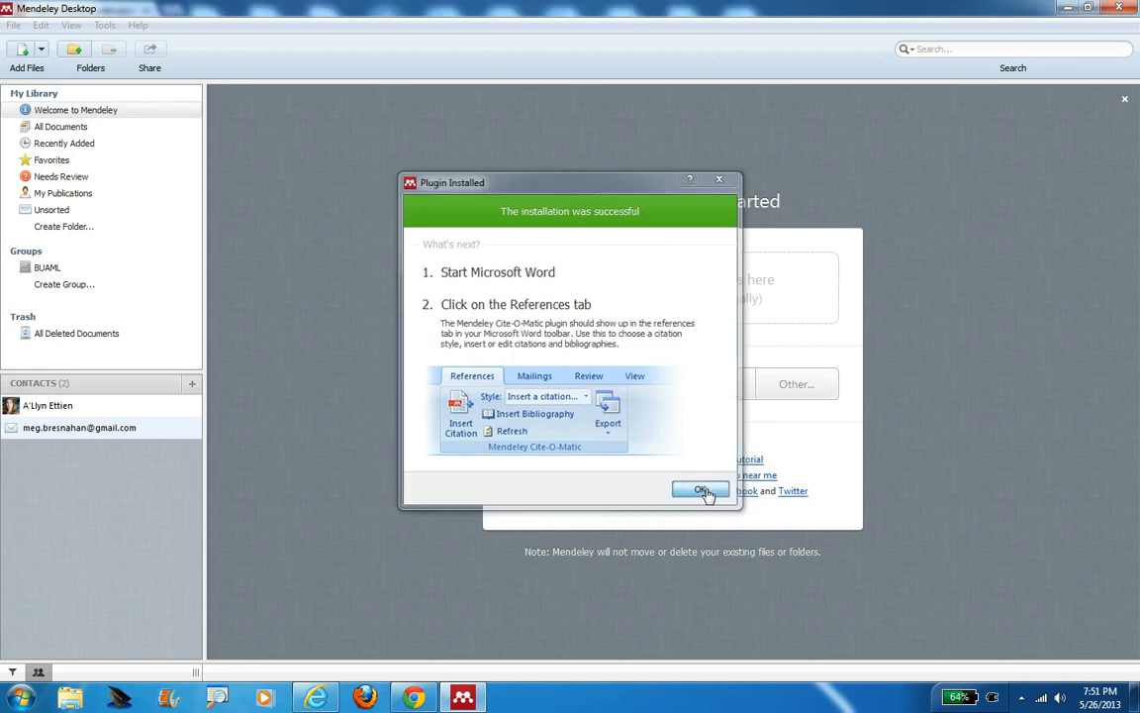
pyautogui.click(700, 490)
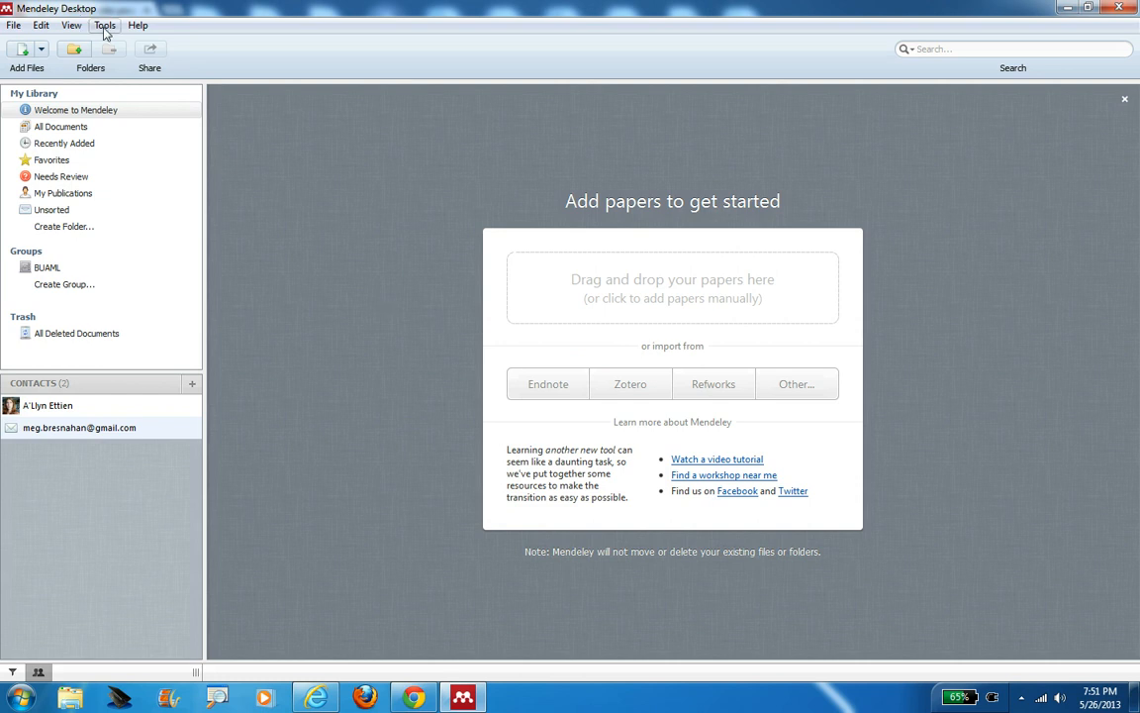
pyautogui.click(105, 25)
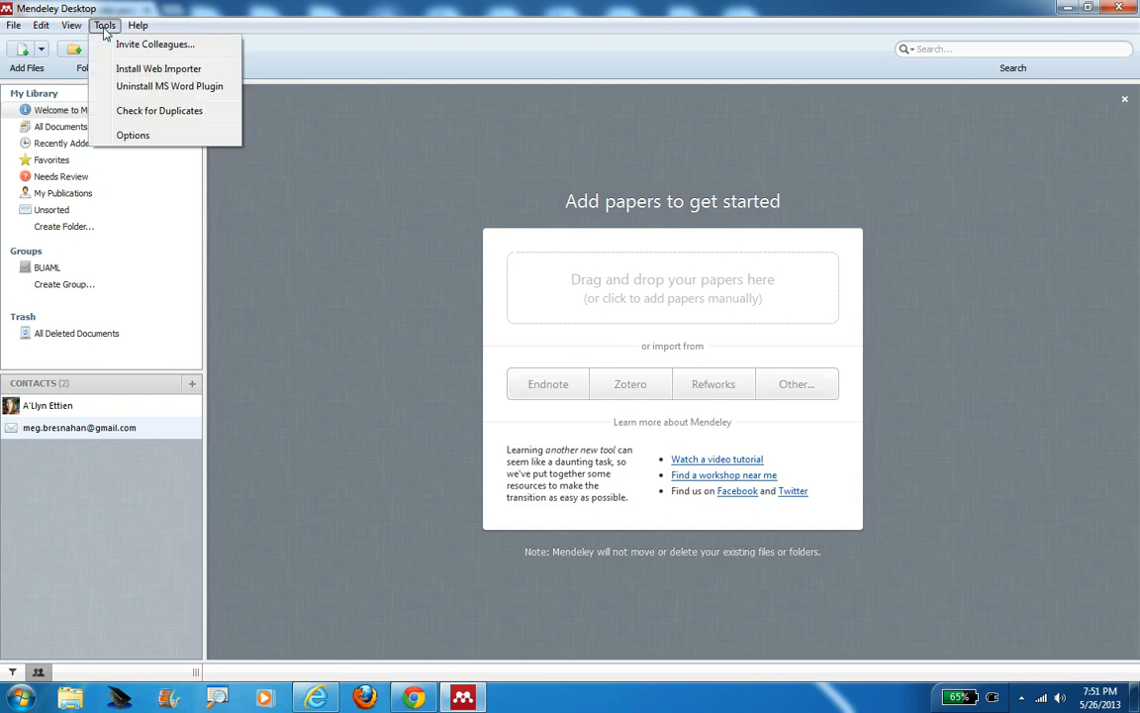
pyautogui.moveTo(168, 86)
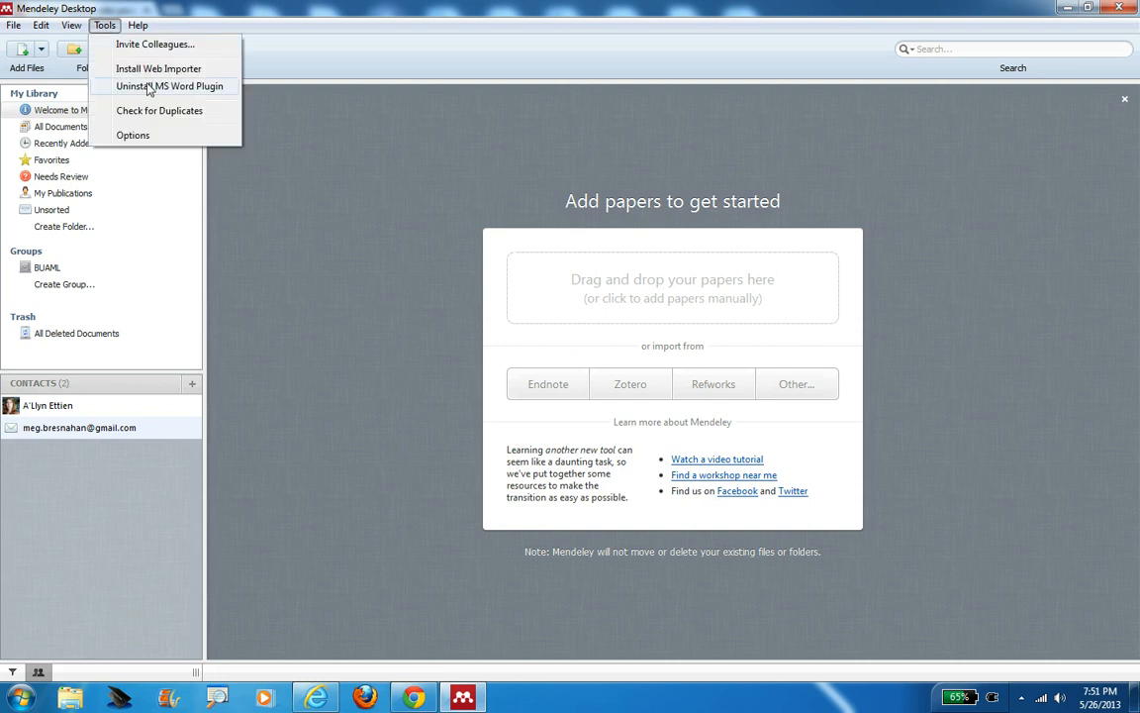
pyautogui.moveTo(920, 7)
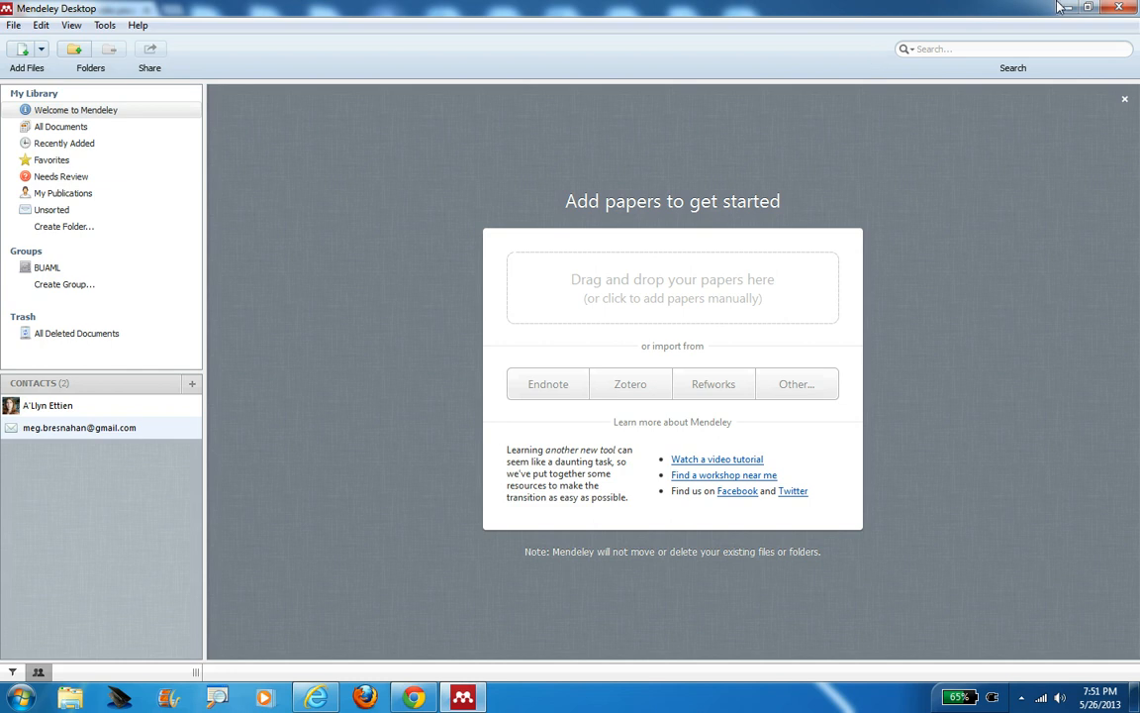
# Launch Word 2007, view Mendeley Cite-O-Matic on the References tab, then close Word.
pyautogui.click(315, 698)
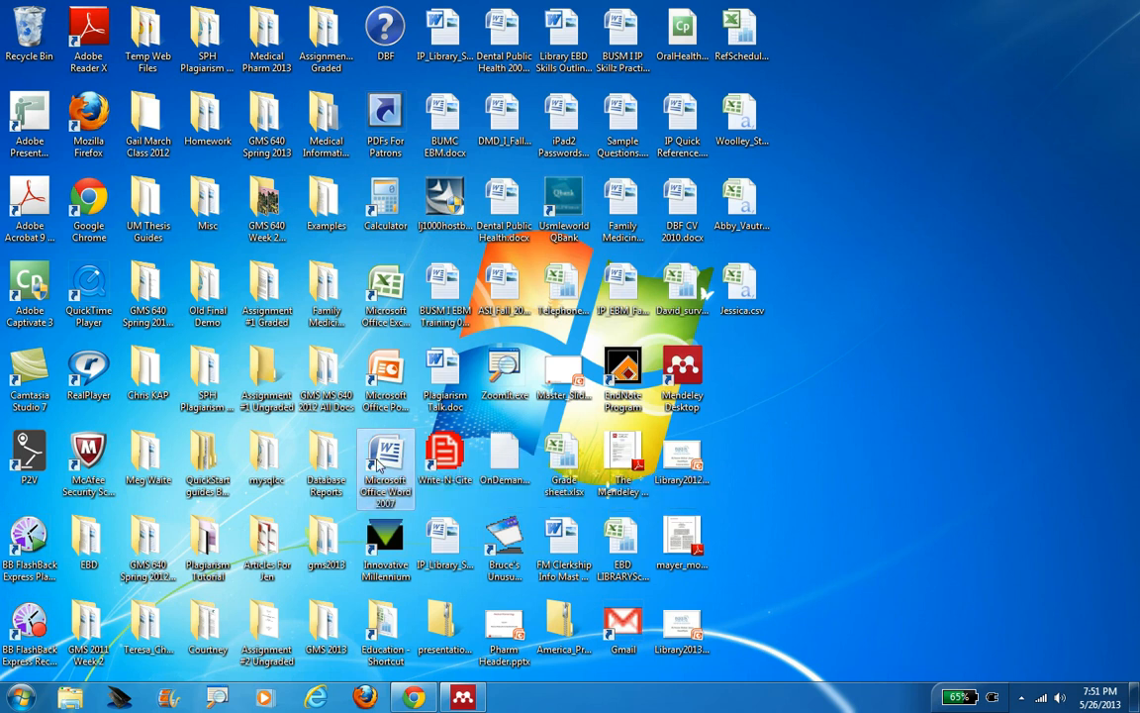
pyautogui.doubleClick(385, 466)
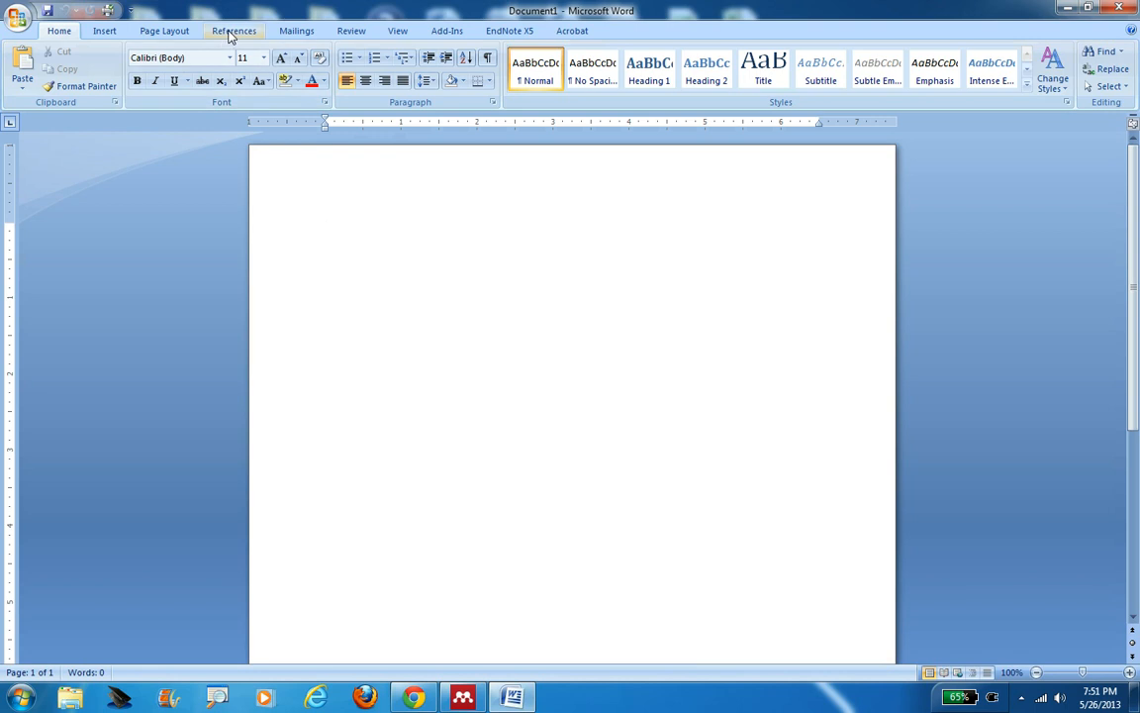
pyautogui.click(235, 30)
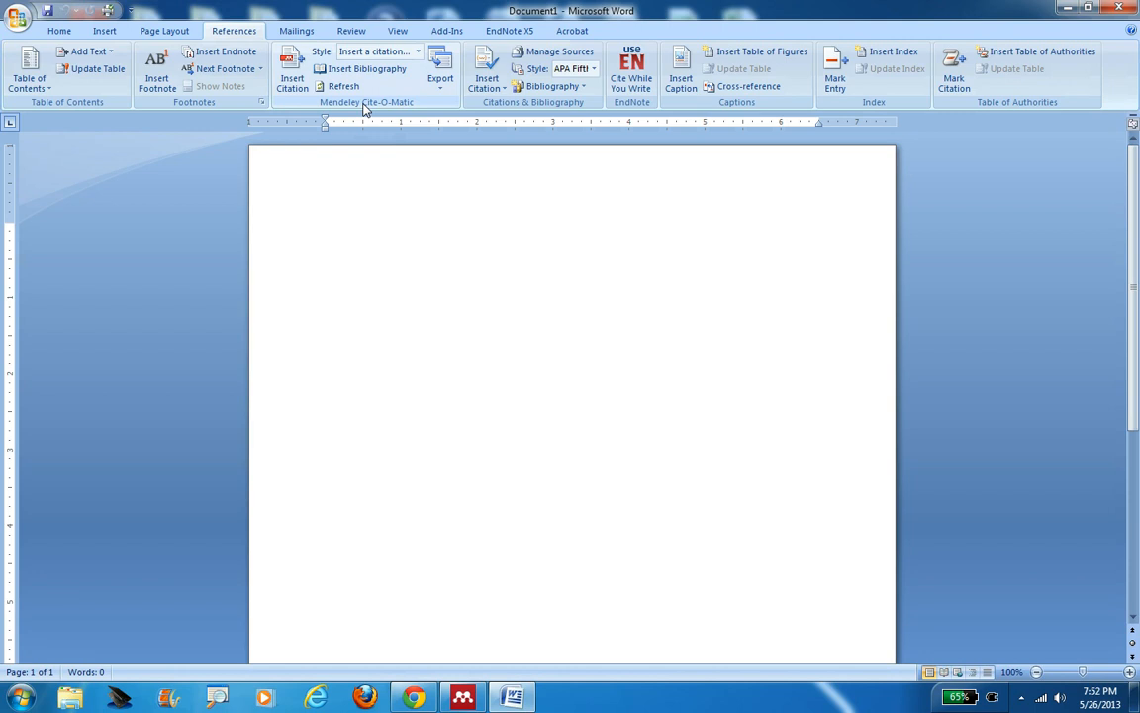
pyautogui.click(326, 229)
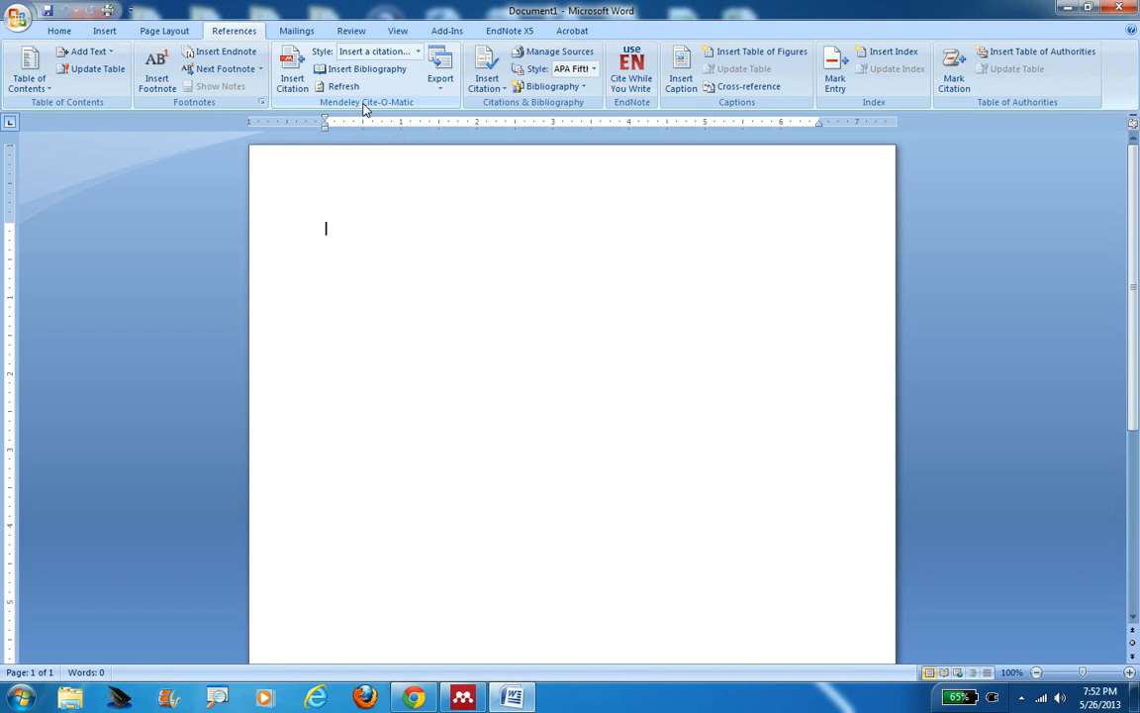
pyautogui.click(1122, 8)
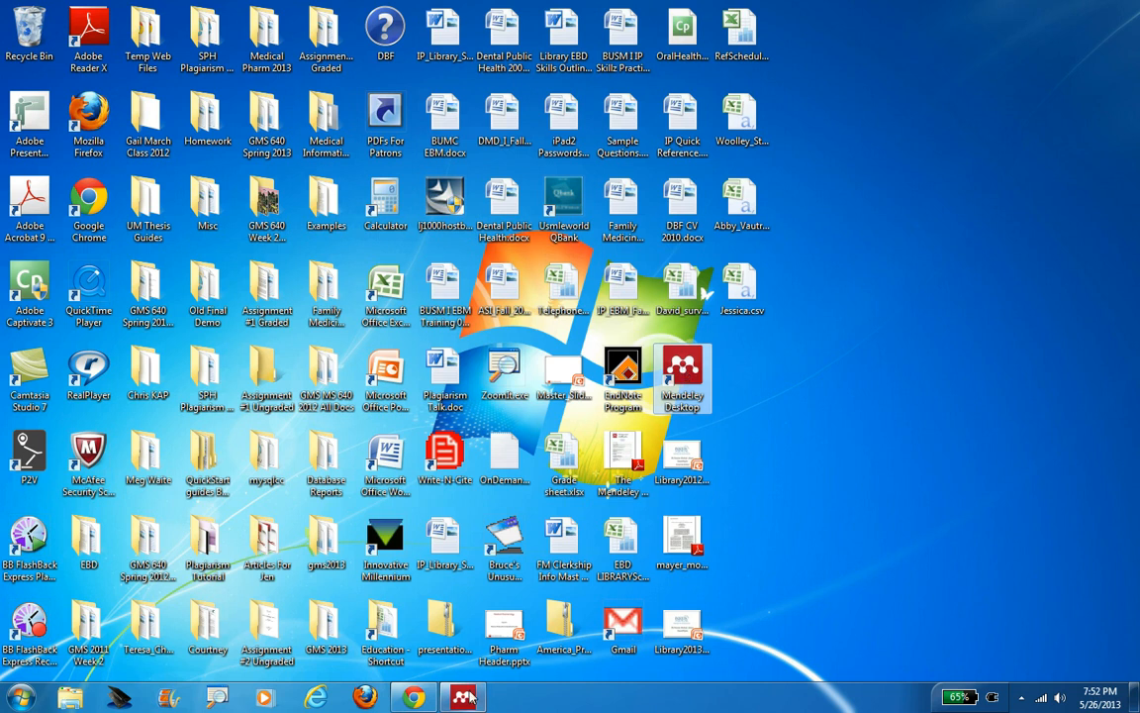
# Restore Mendeley Desktop, select All Documents, and open Edit Settings for sync options.
pyautogui.click(463, 697)
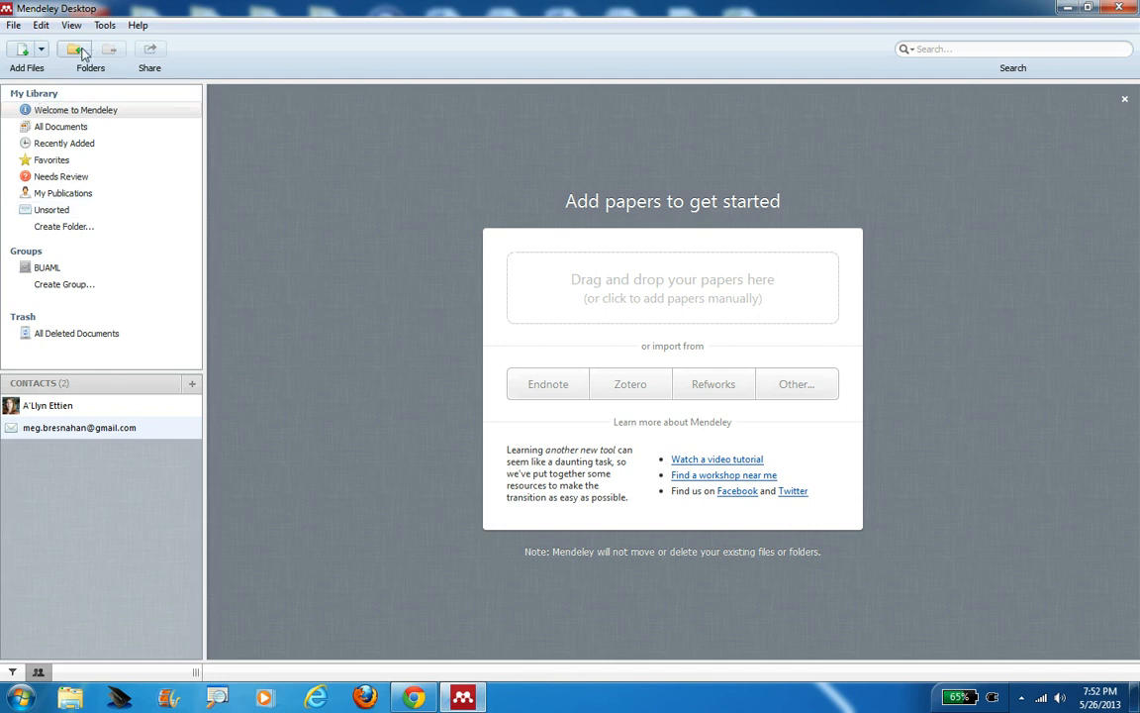
pyautogui.click(104, 25)
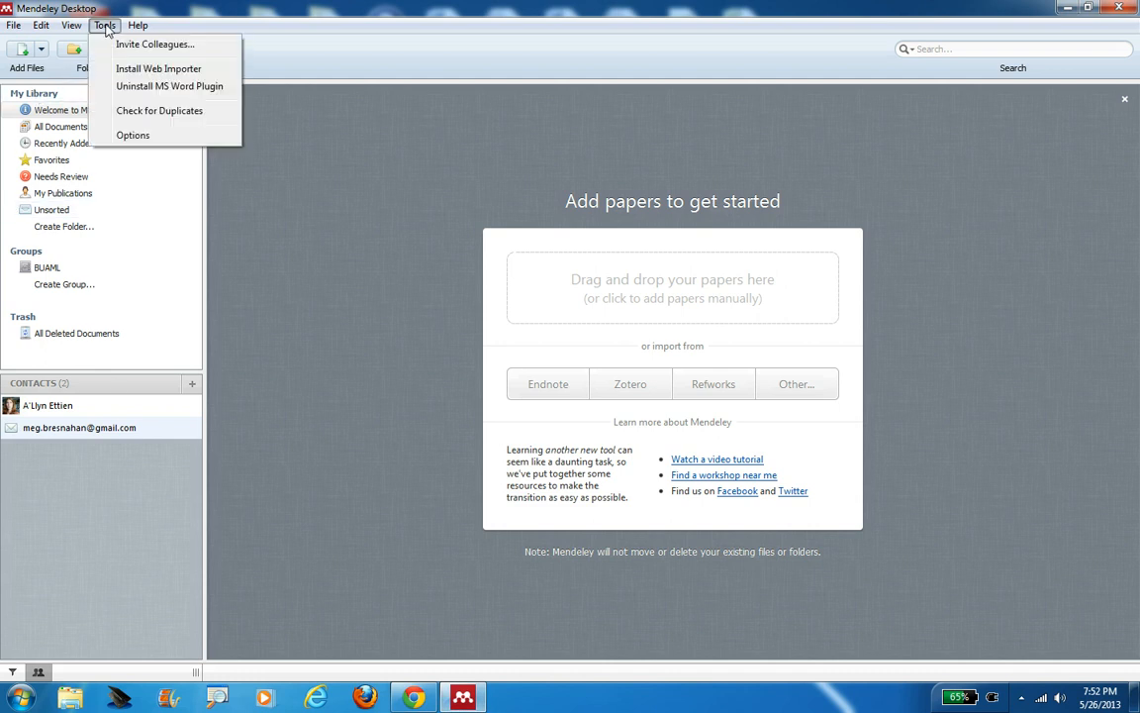
pyautogui.moveTo(153, 235)
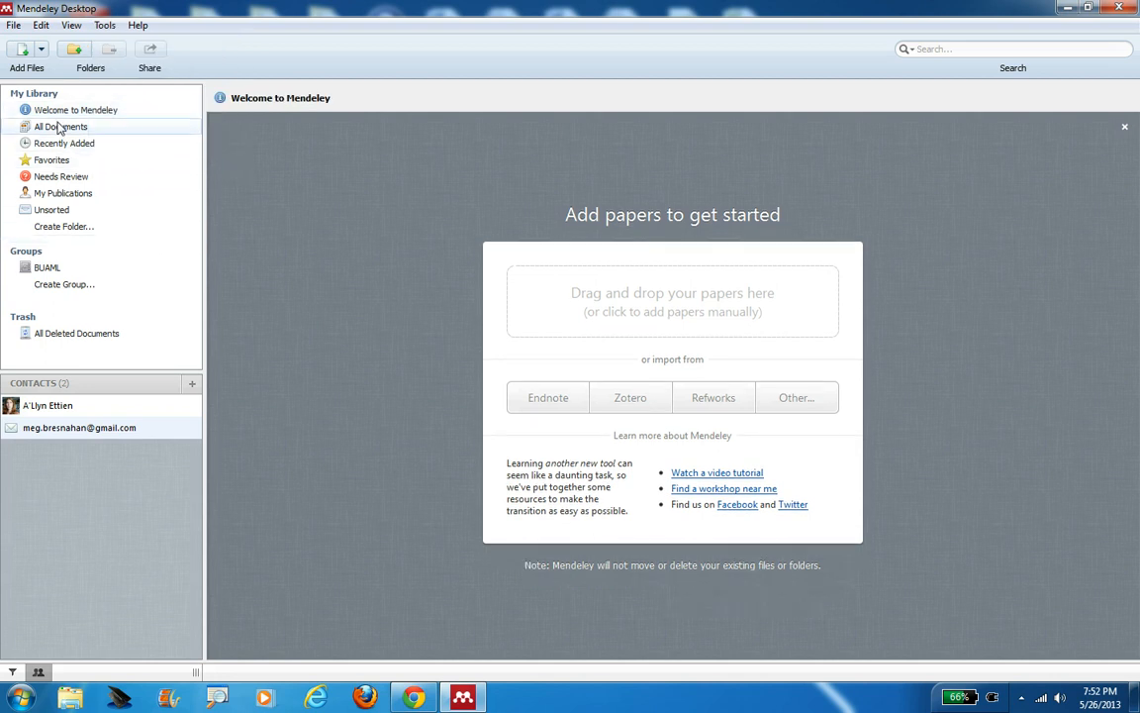
pyautogui.click(60, 125)
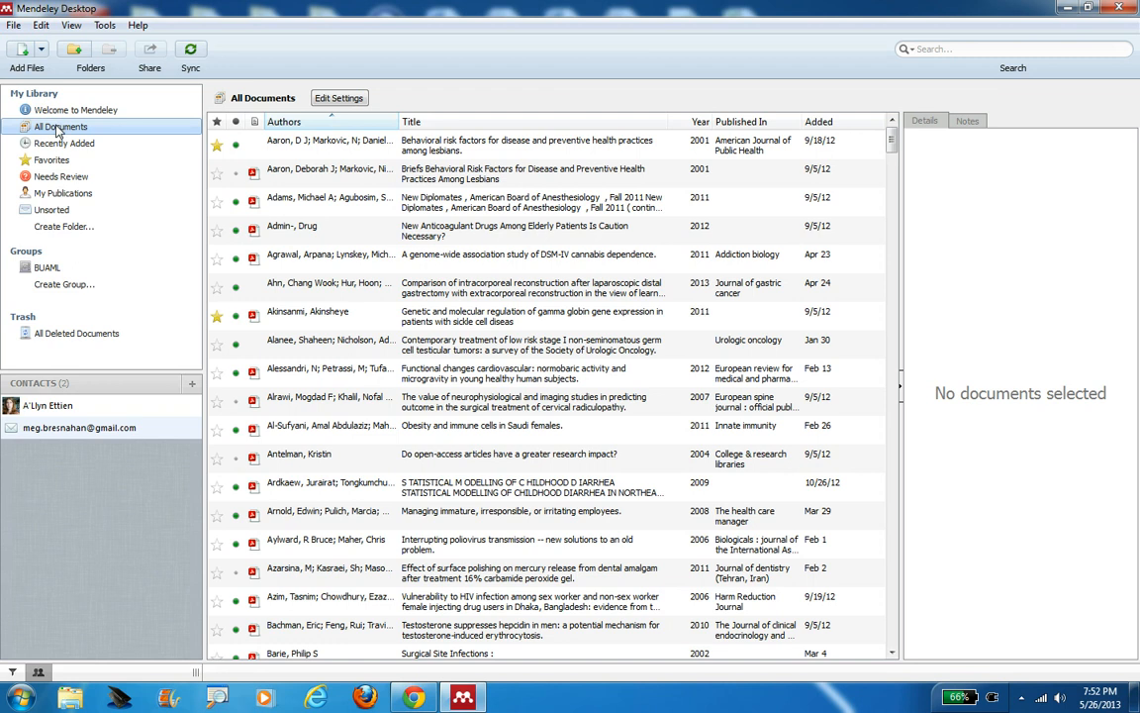
pyautogui.click(339, 98)
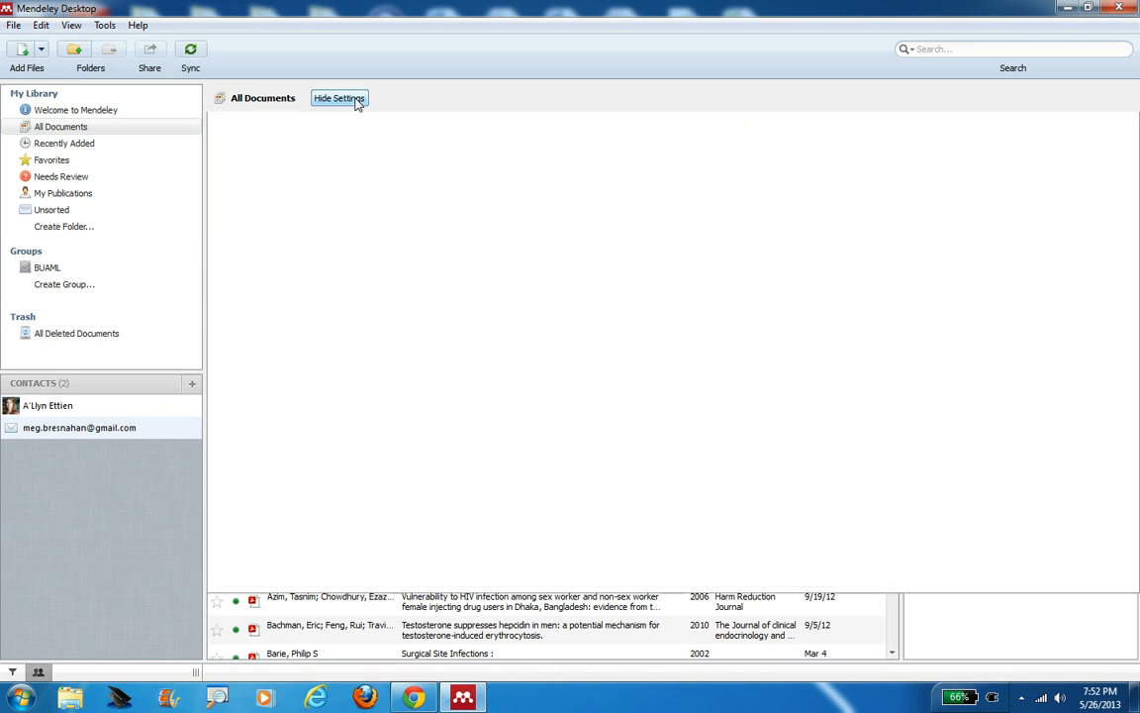
pyautogui.click(340, 98)
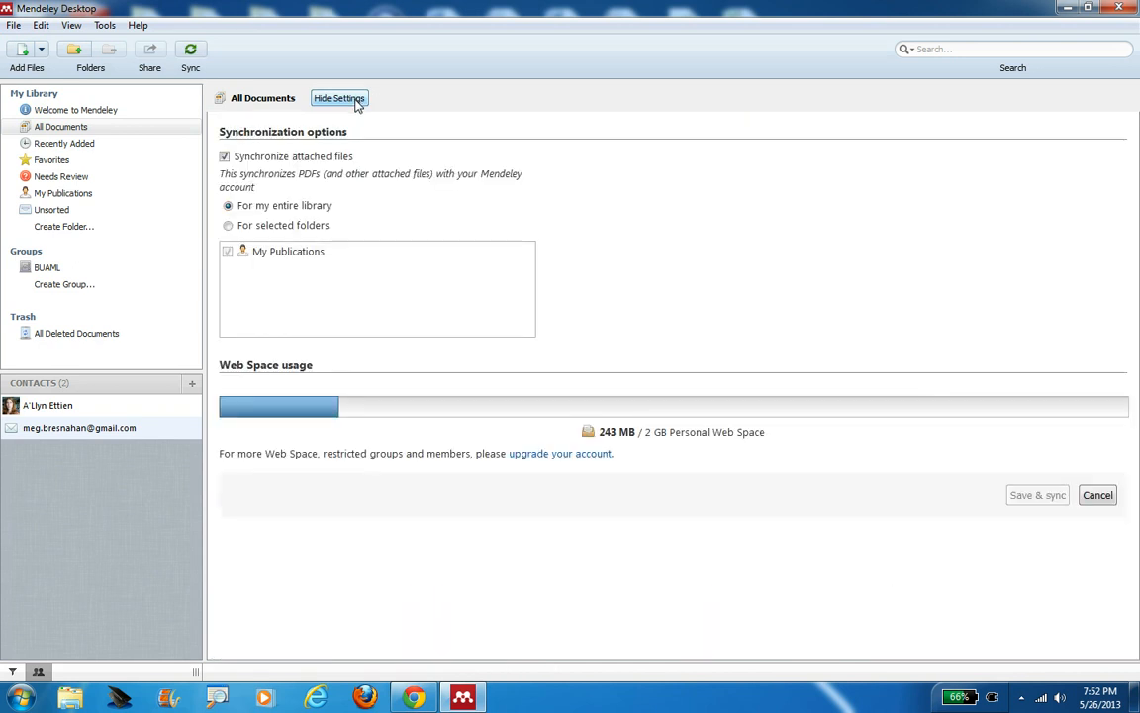